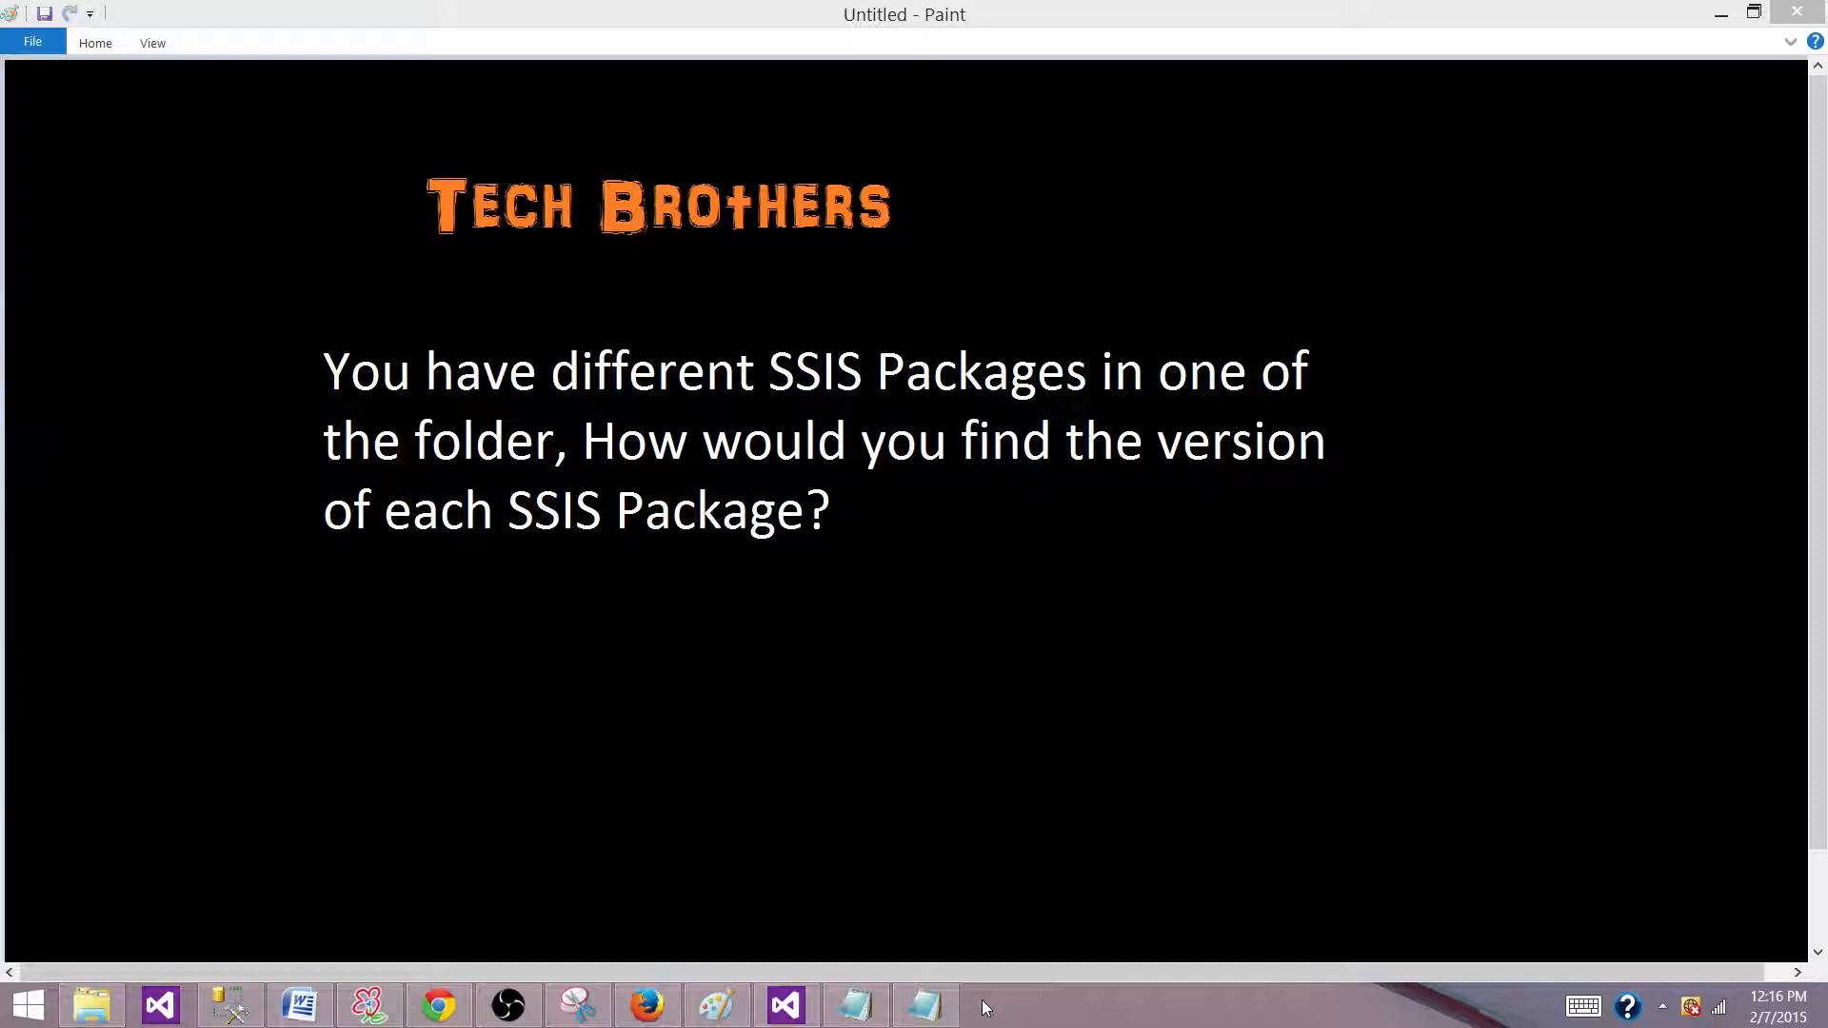
mouse_move(817, 783)
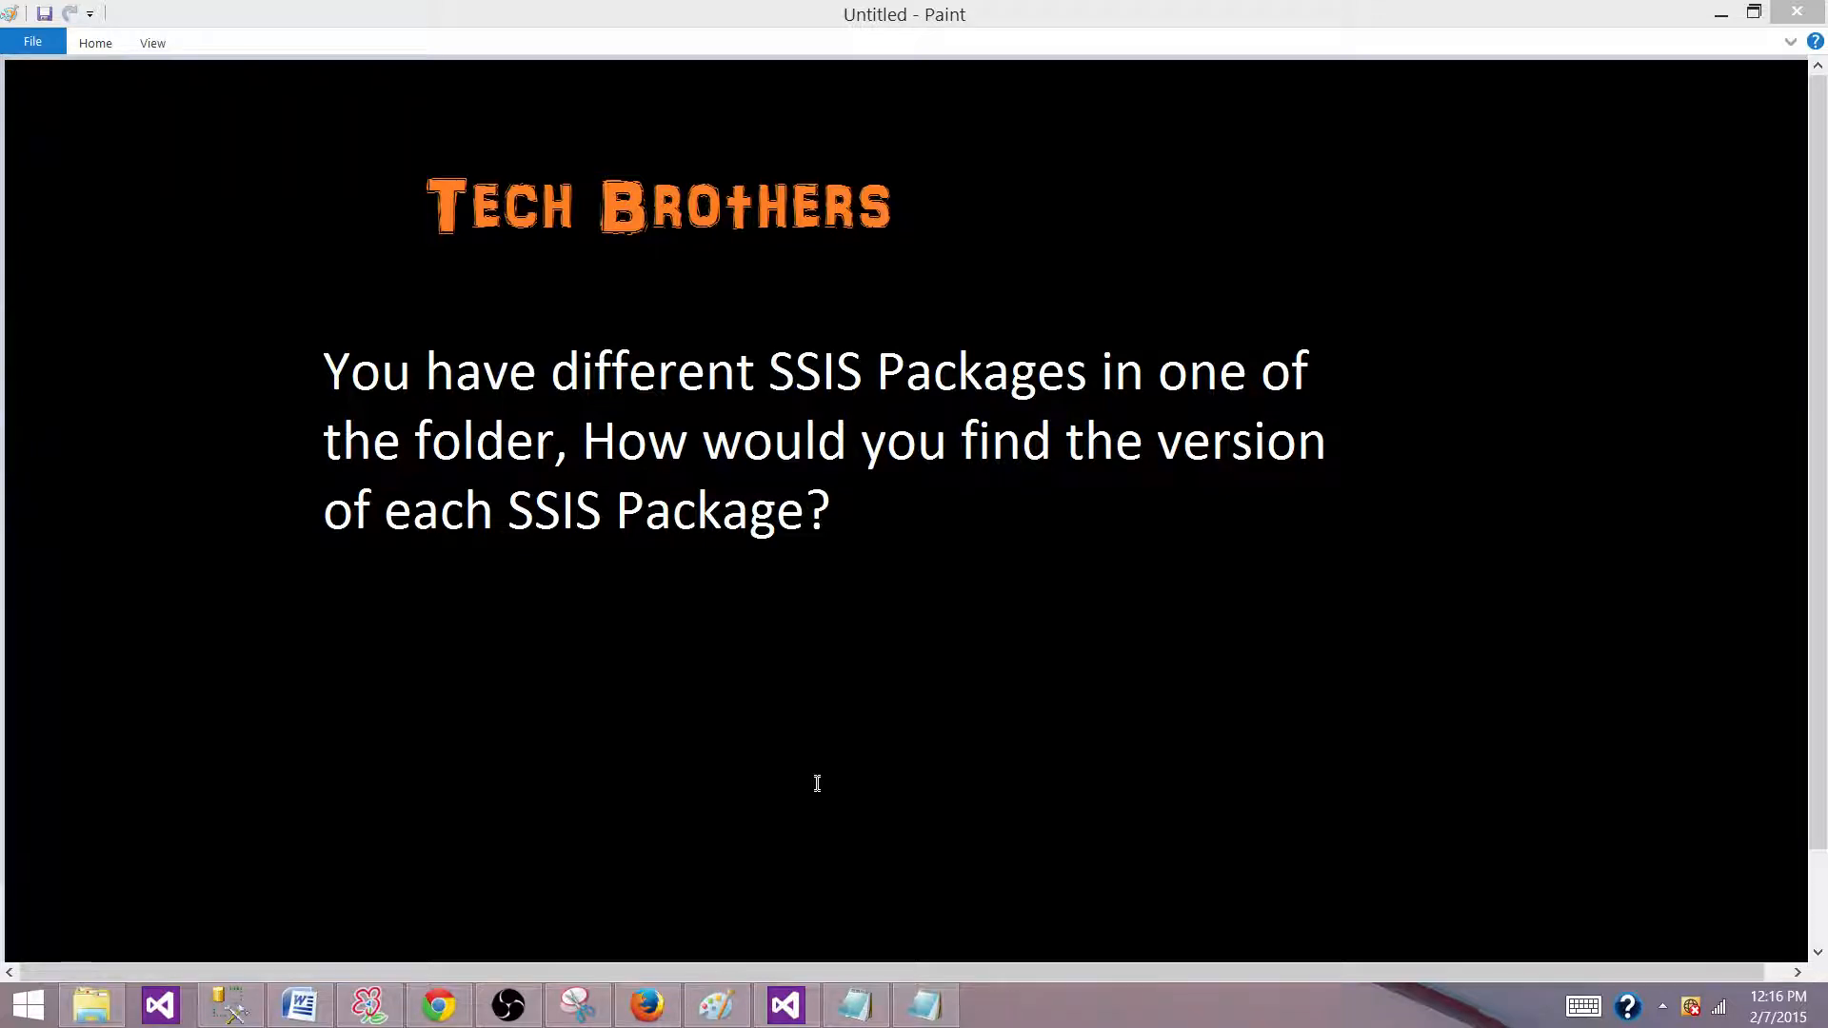
mouse_move(977, 931)
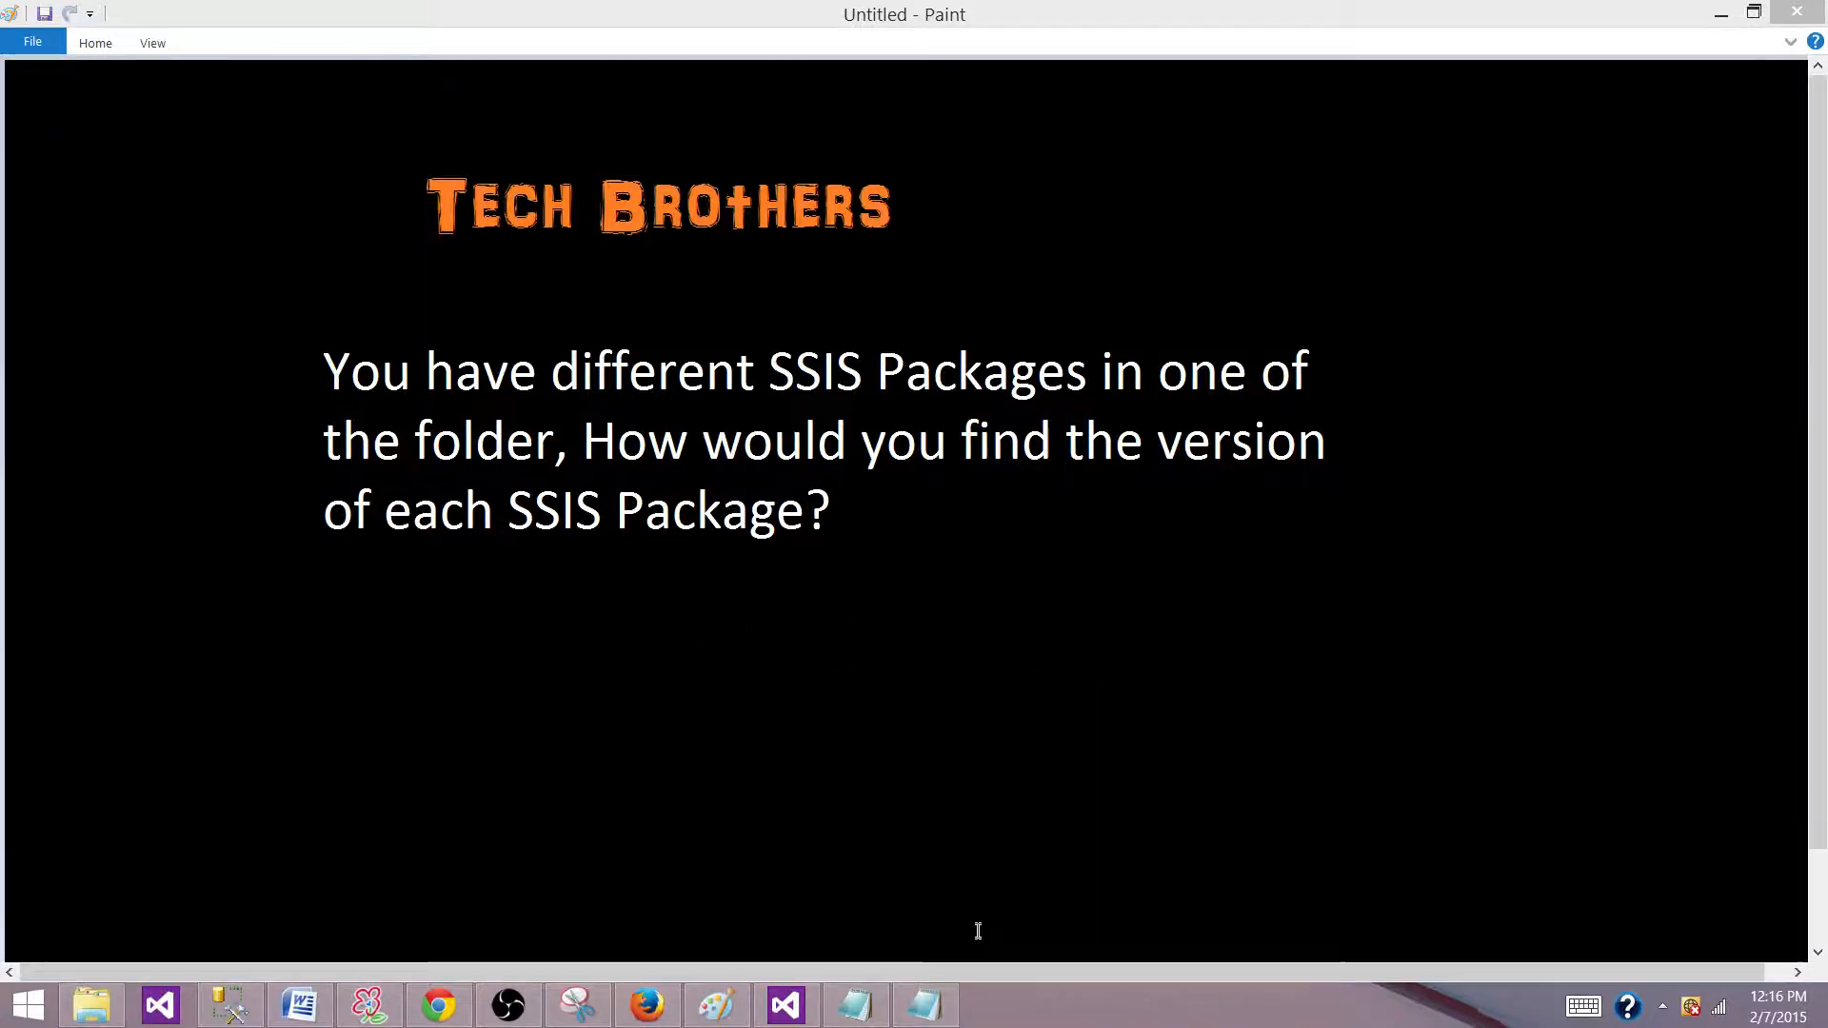
Step: Show the Pkg_ConvertMonthNameToMonthNumber.dtsx properties in Solution Explorer and copy its Full Path value
click(785, 1005)
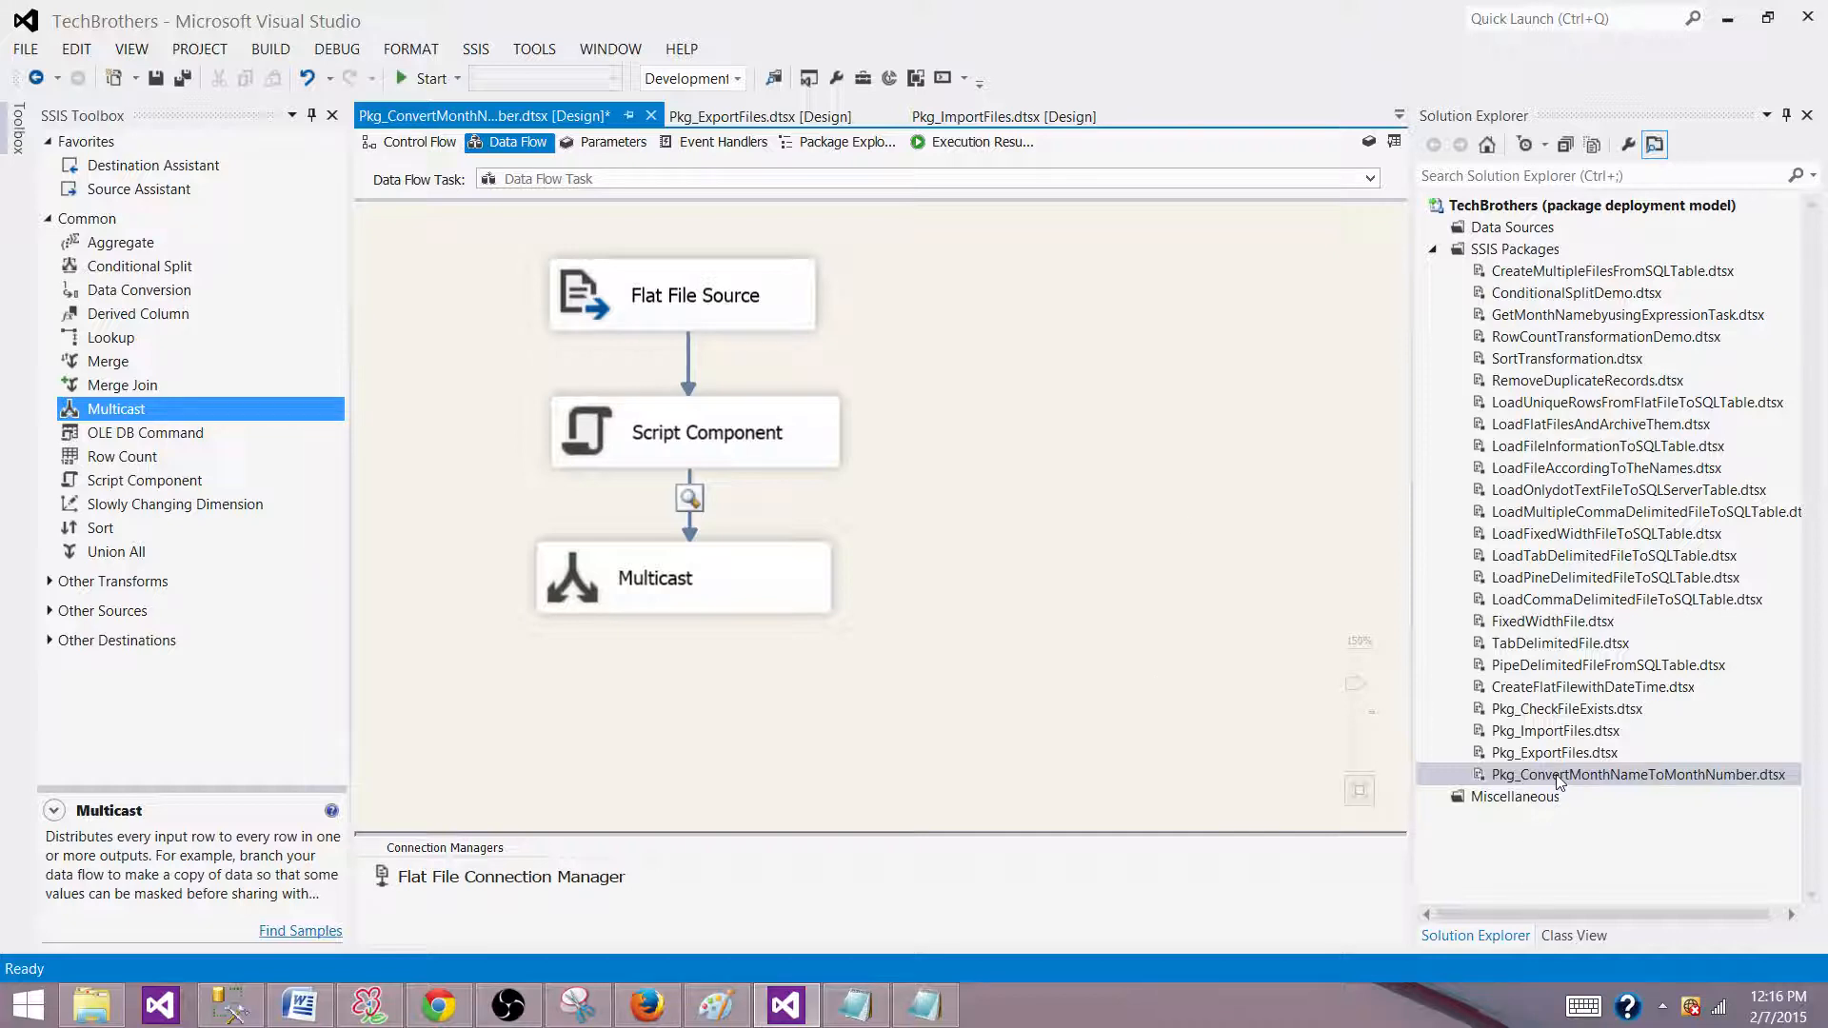
right_click(1638, 776)
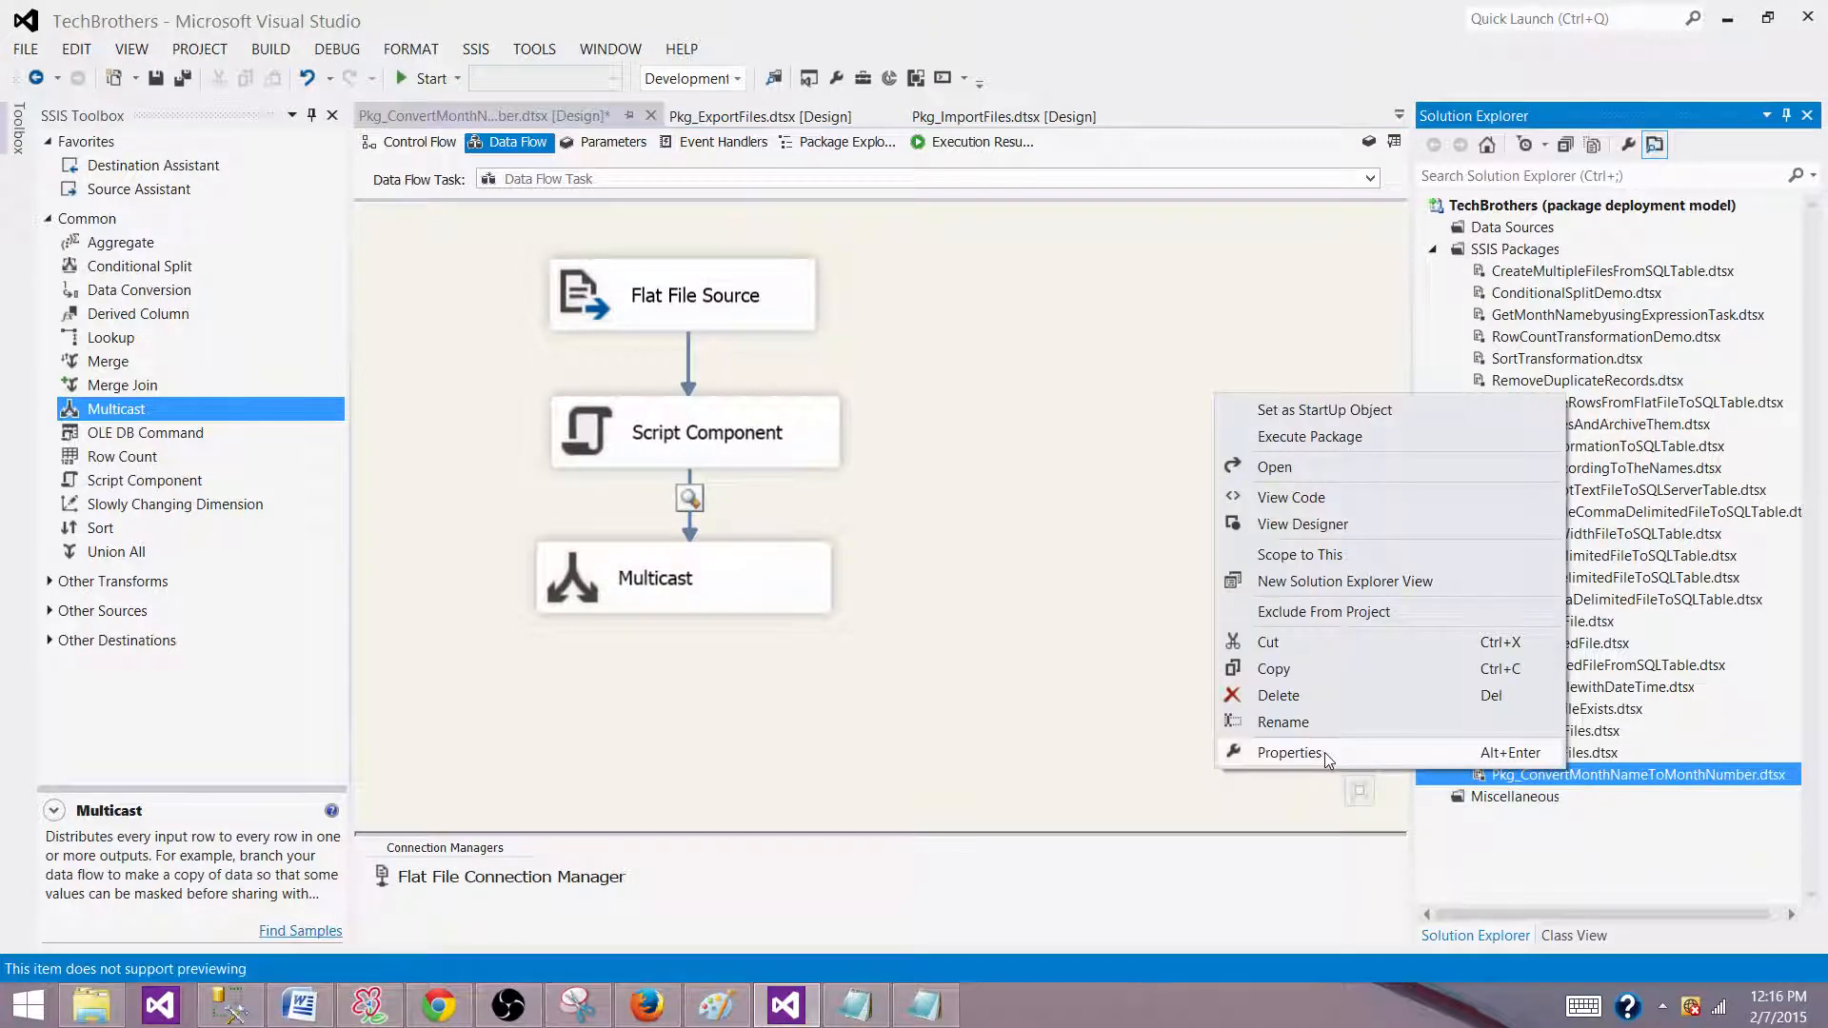
click(1289, 752)
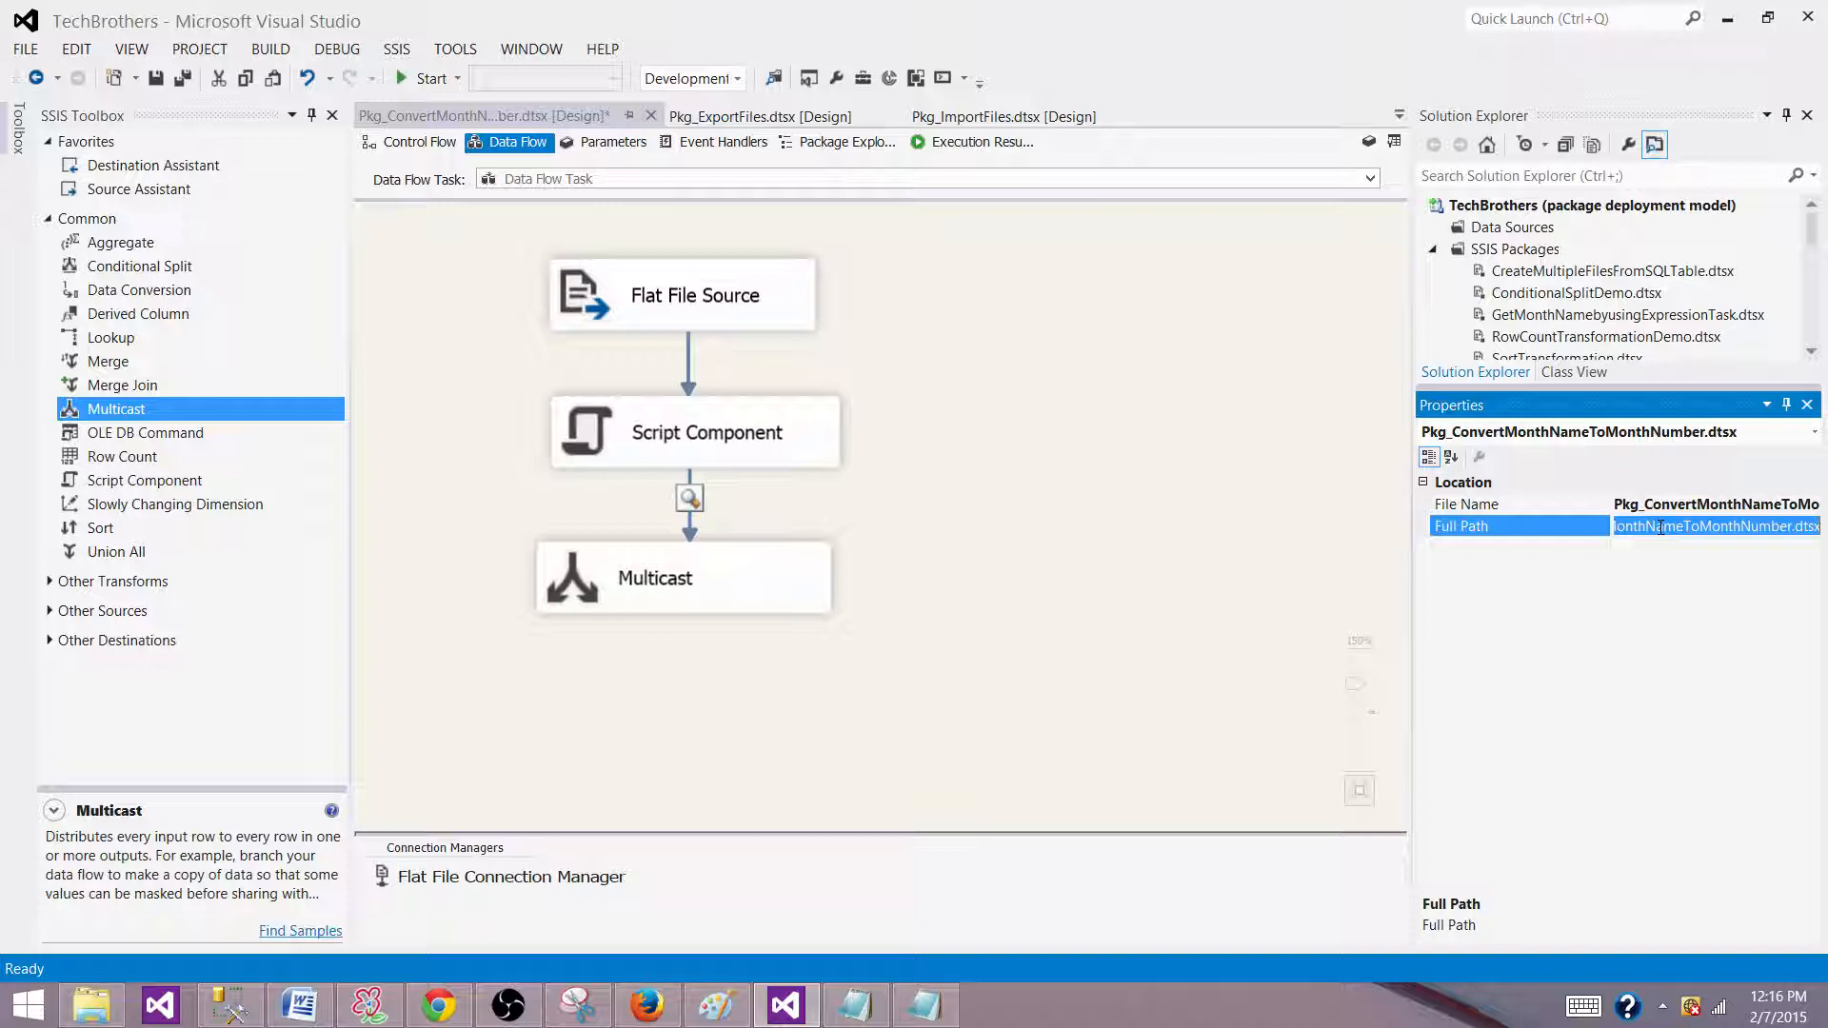
right_click(1714, 526)
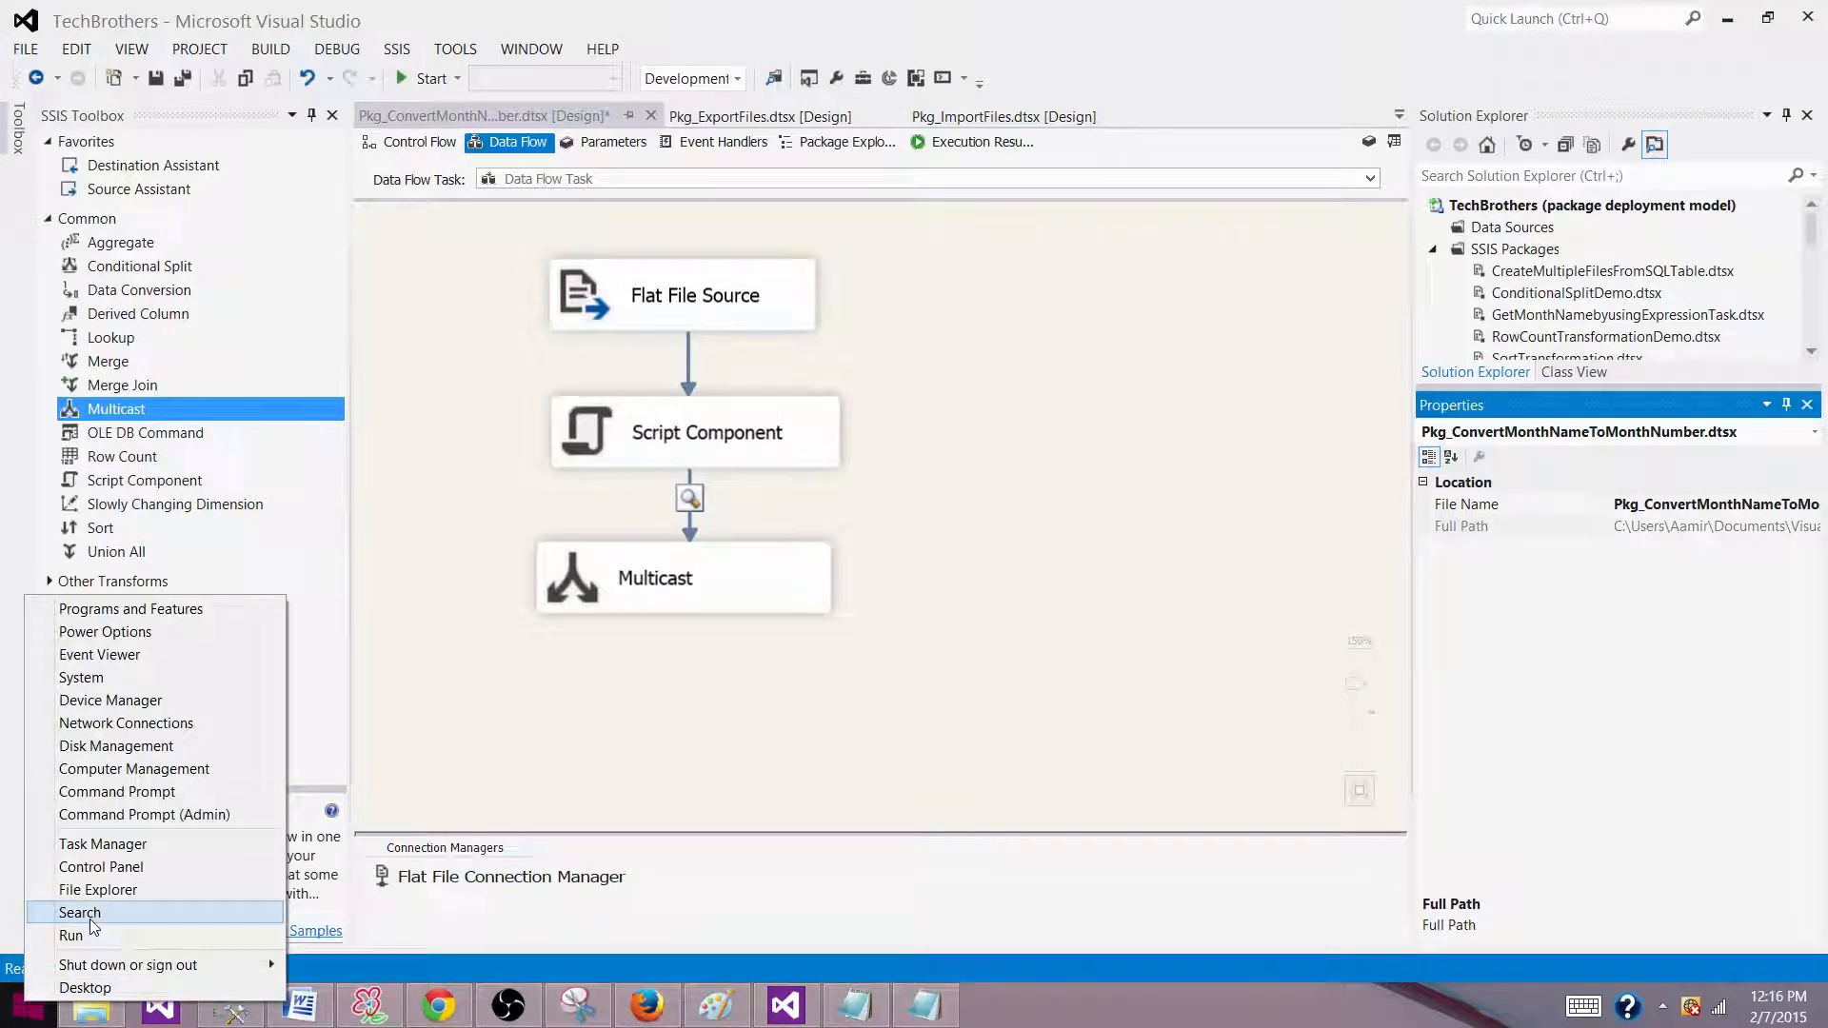
Step: Launch the TechBrothers project folder from the Run dialog using the copied path
click(70, 935)
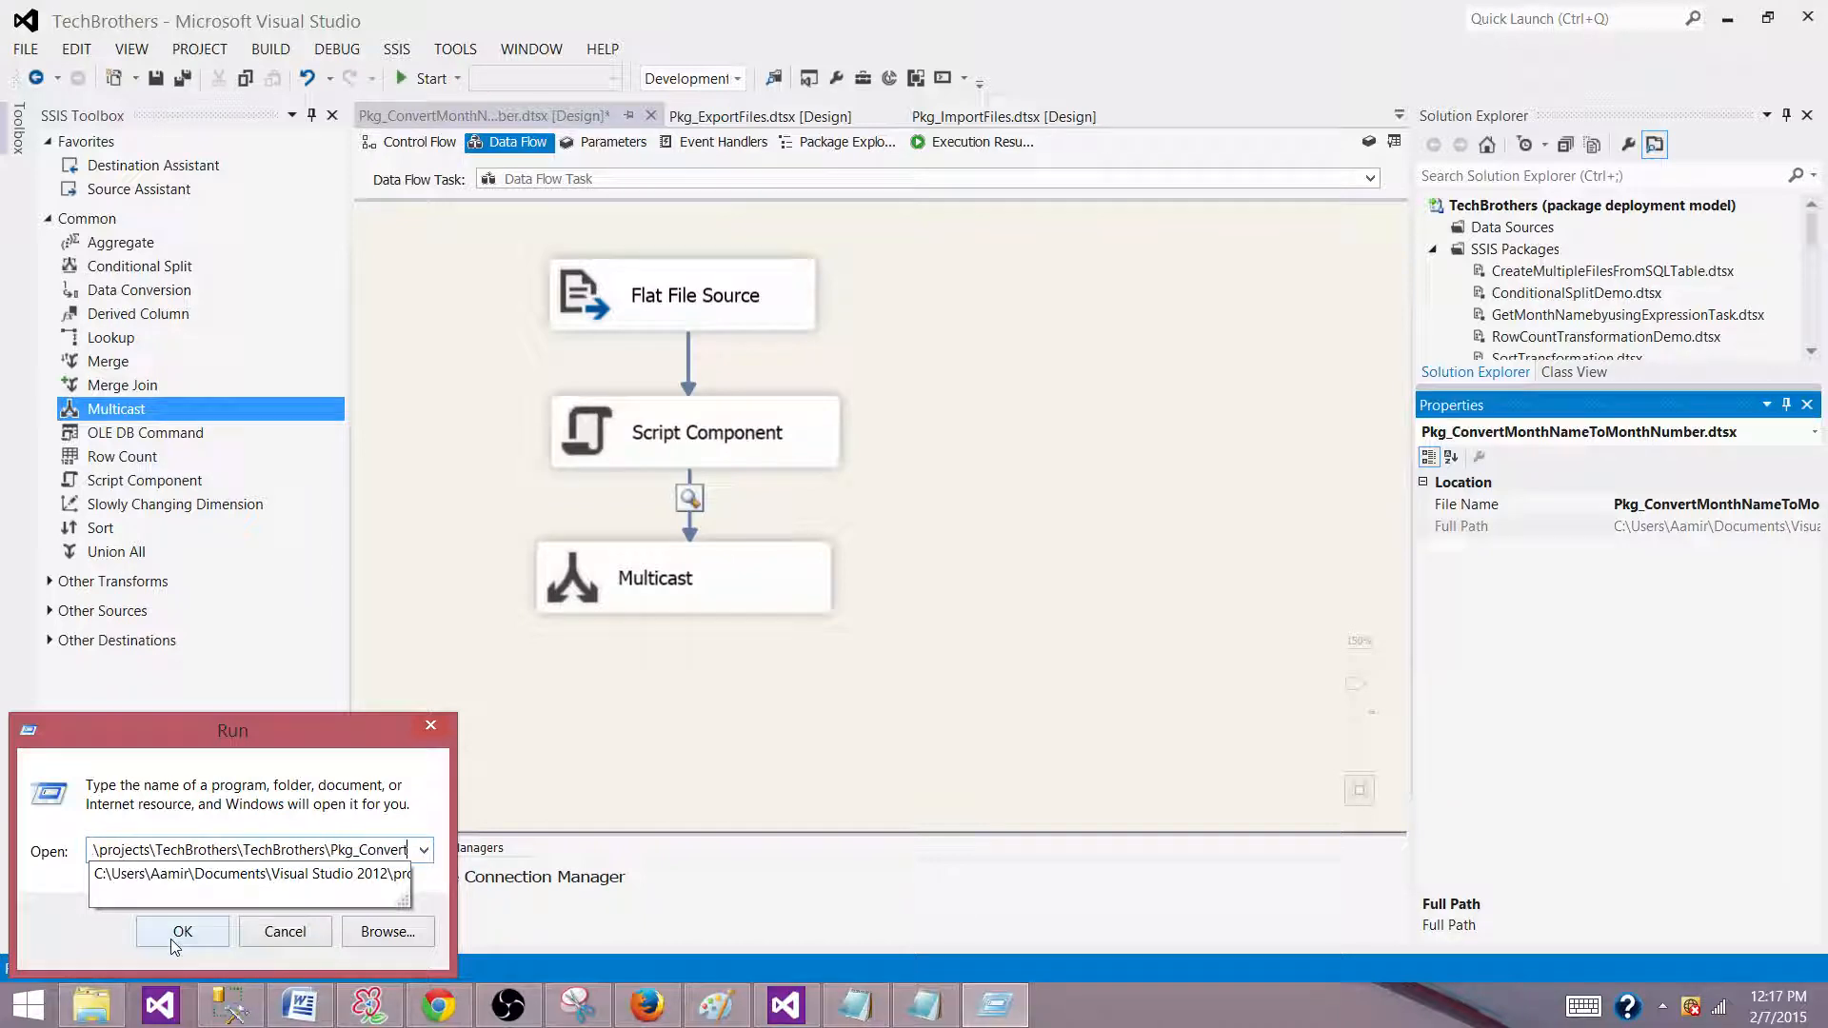
click(423, 849)
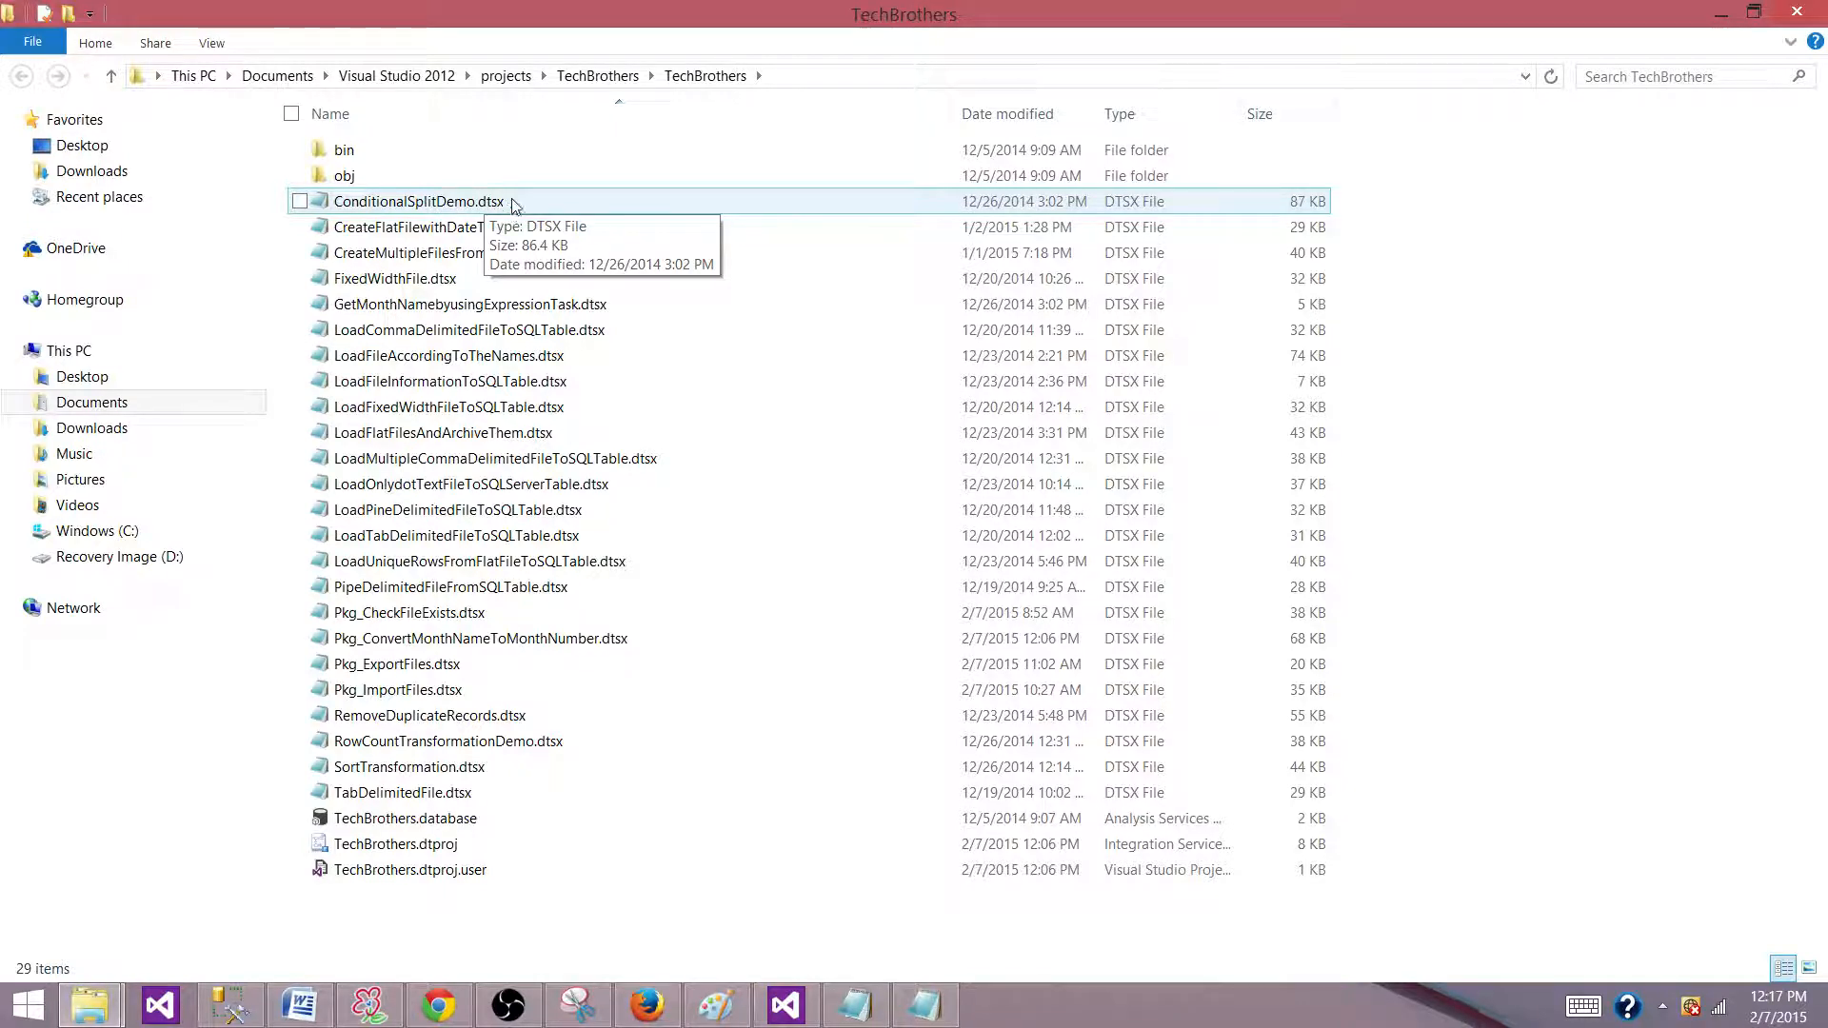
Step: Browse CreateMultipleFilesFromSQLTable and LoadFileAccordingToTheNames, then settle on ConditionalSplitDemo.dtsx
click(454, 251)
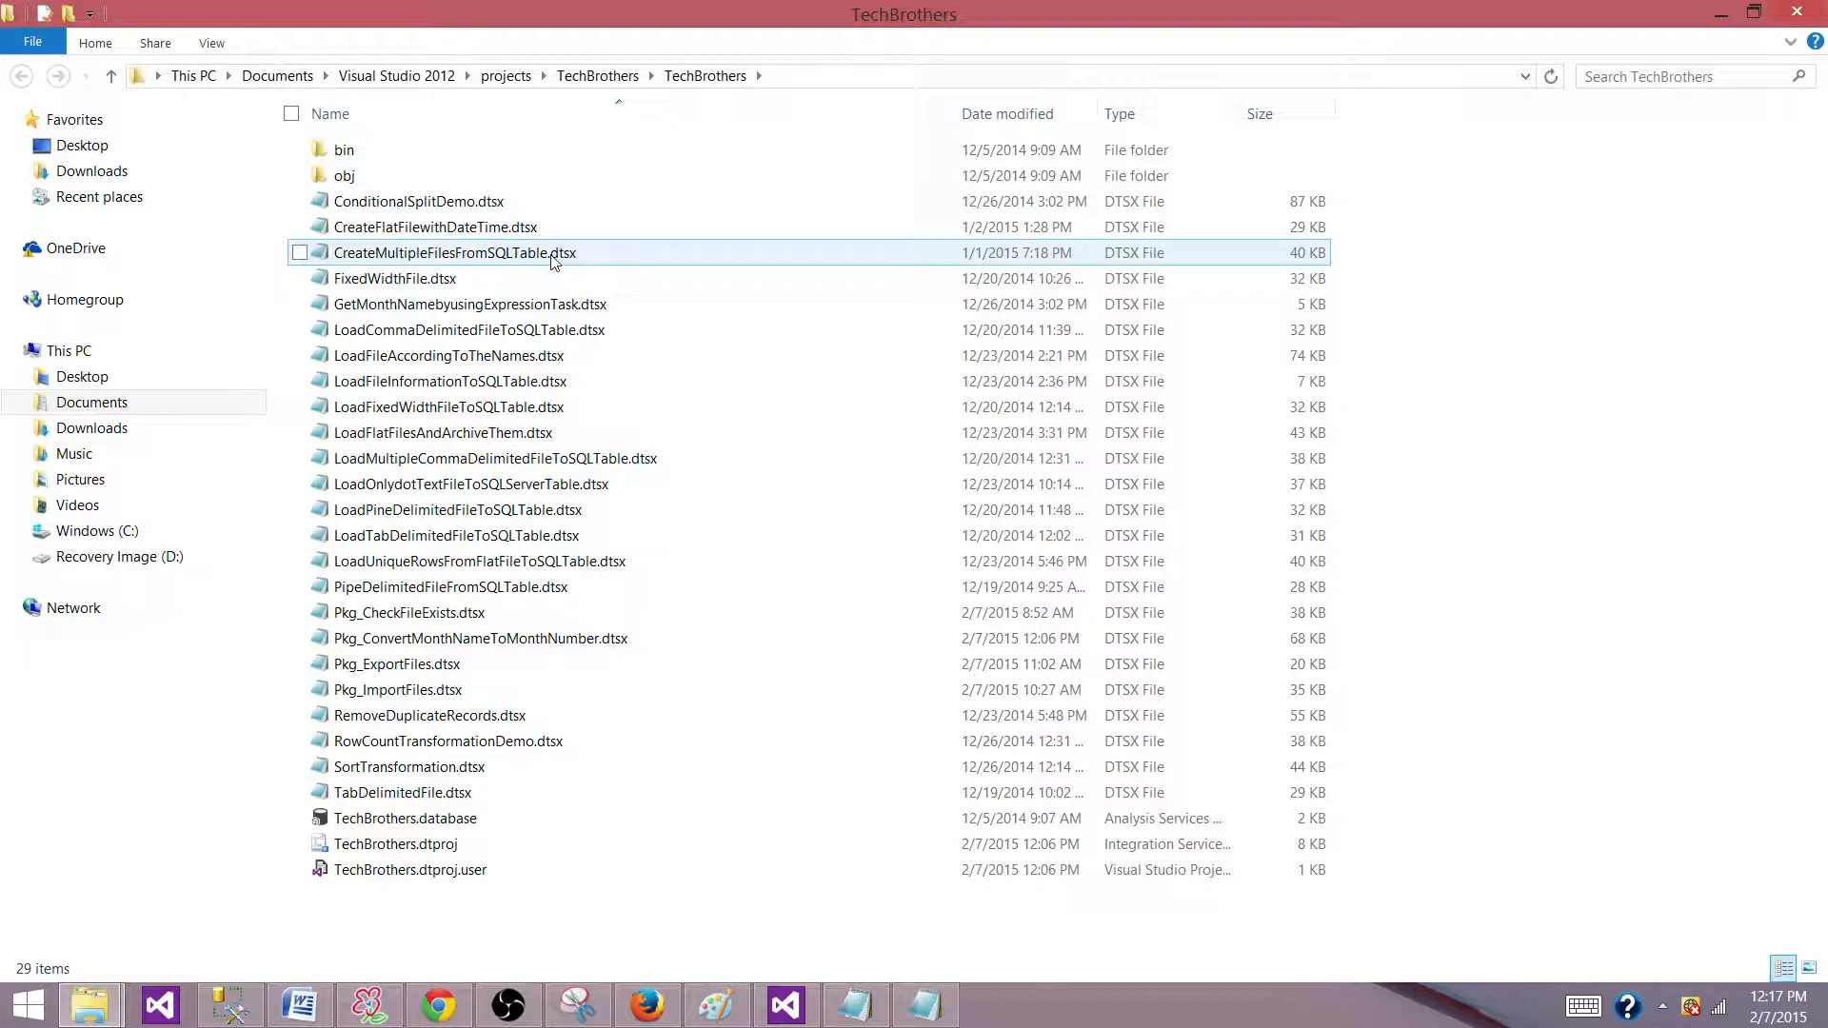
click(453, 355)
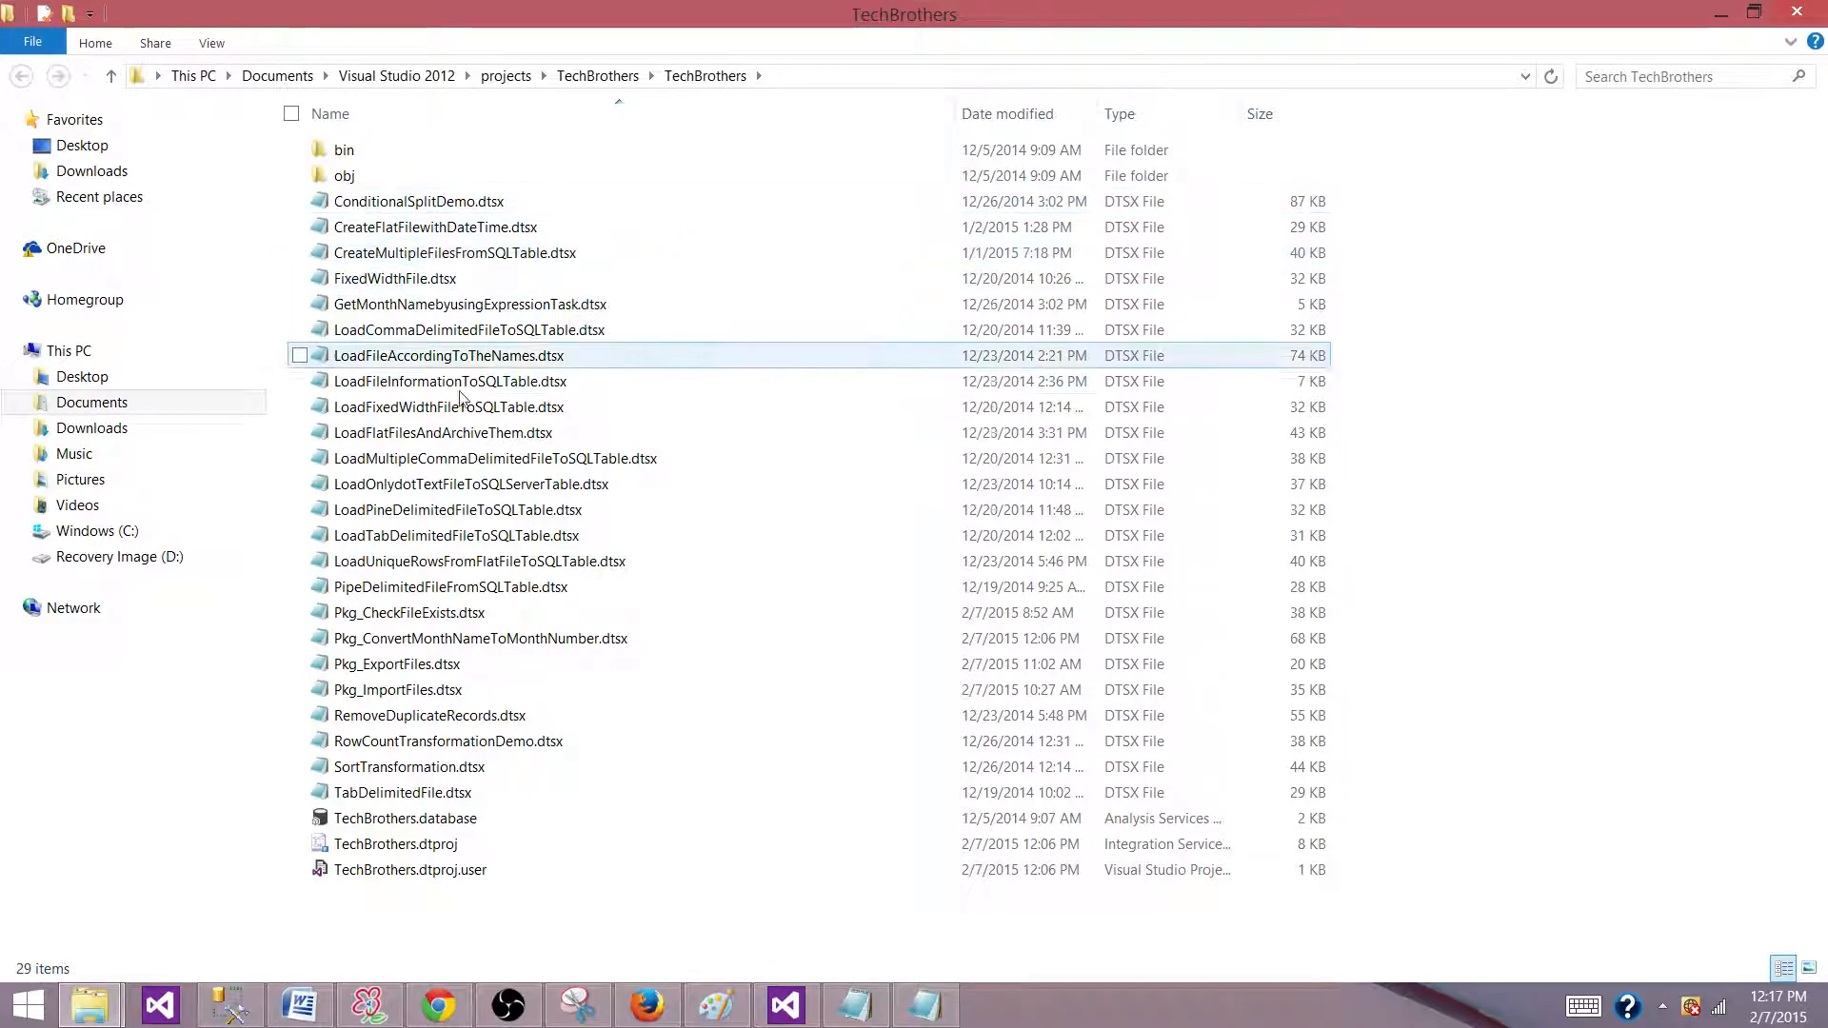
click(417, 200)
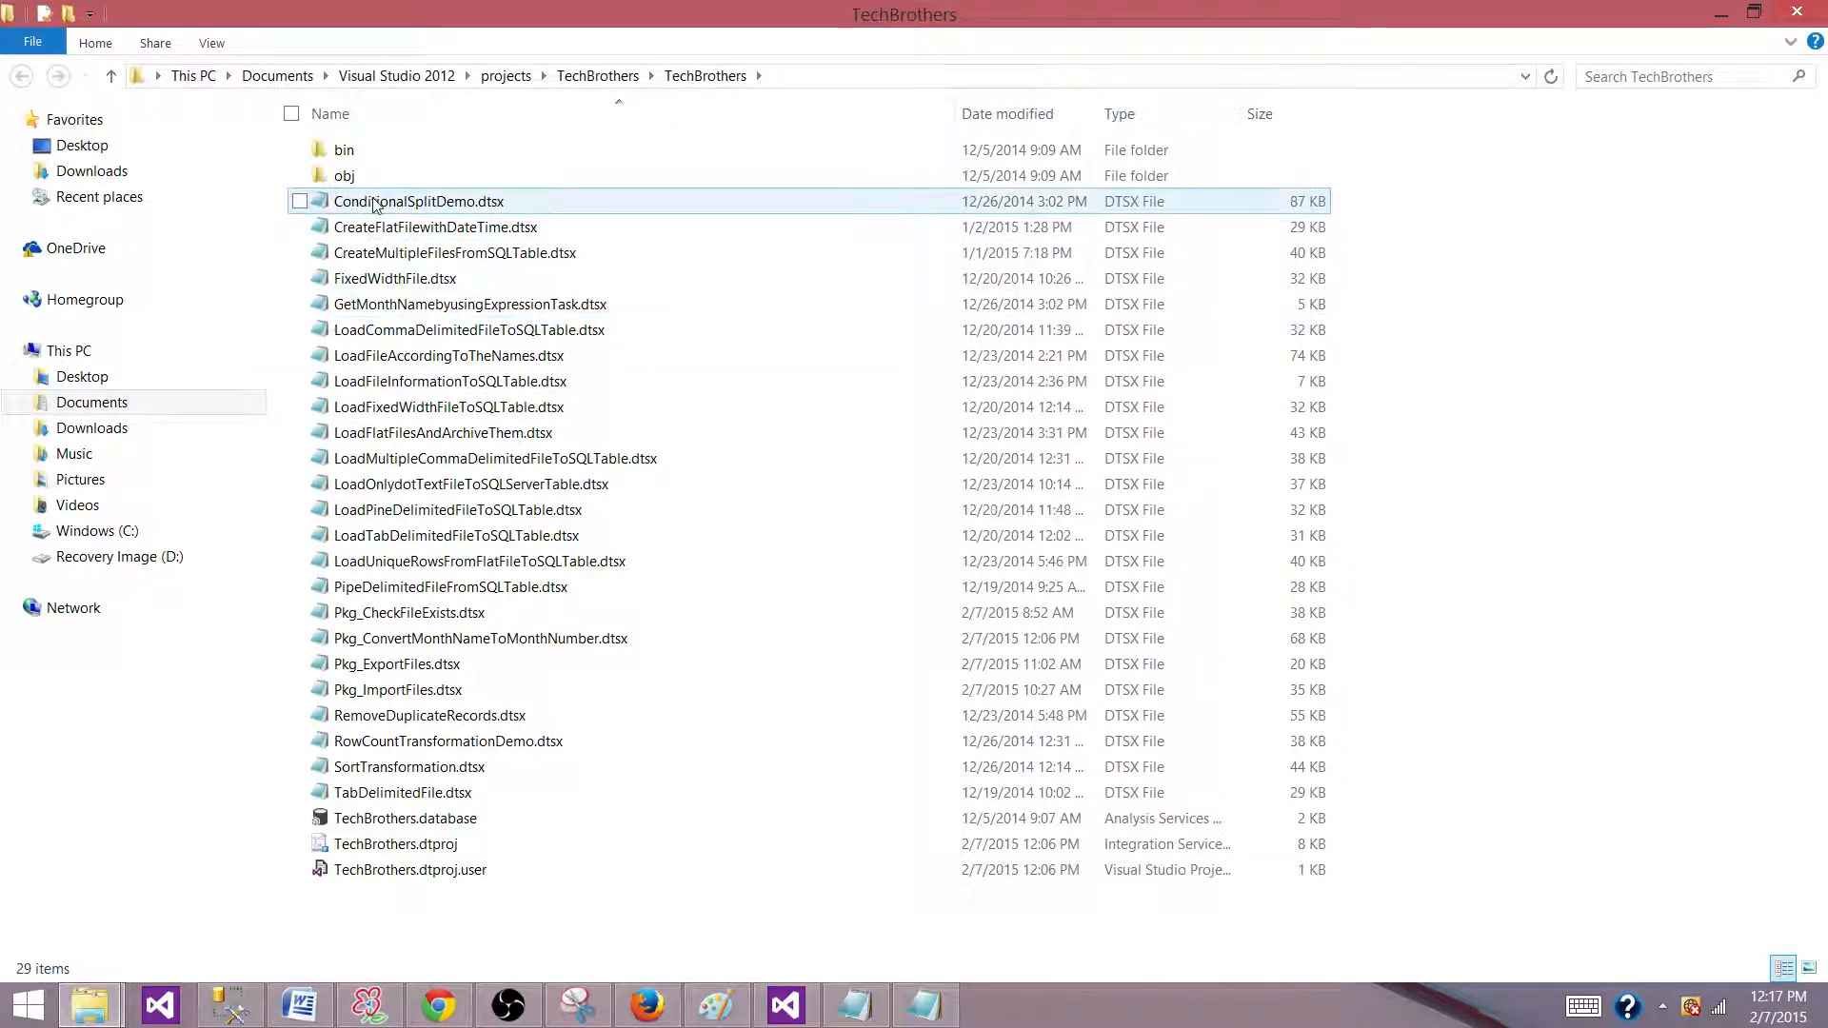
mouse_move(419, 199)
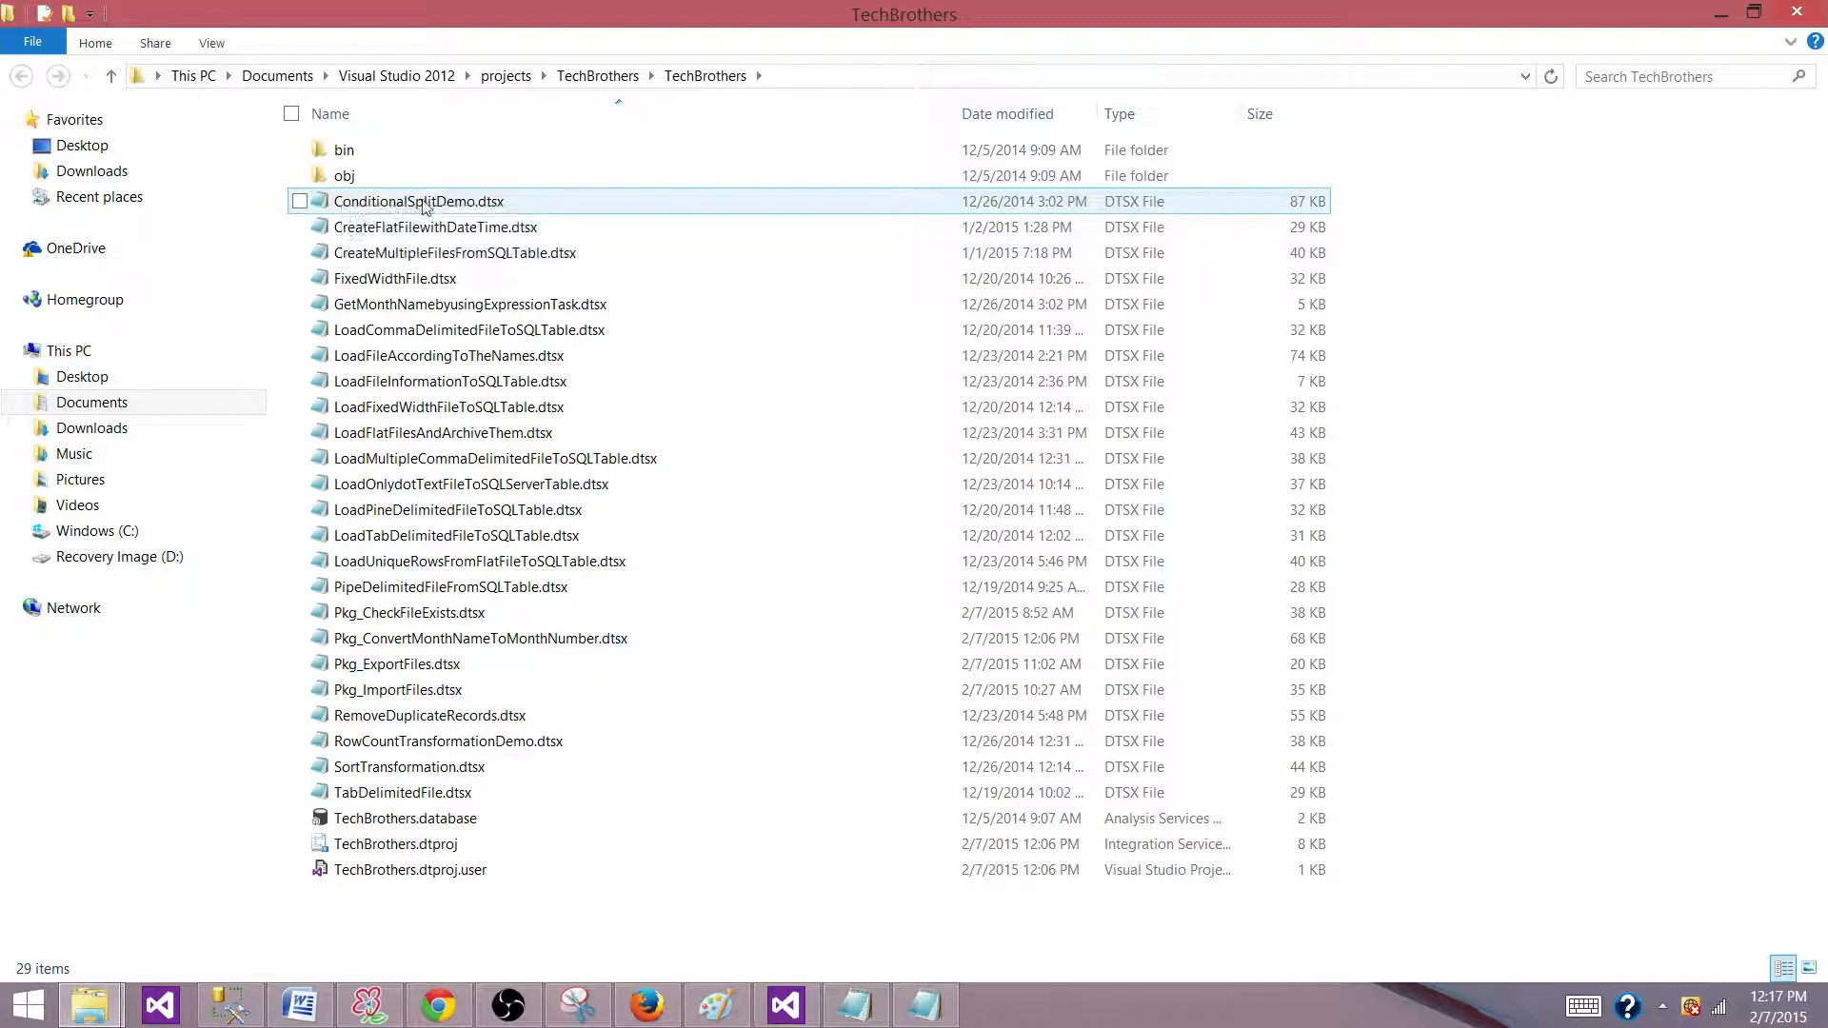
mouse_move(417, 200)
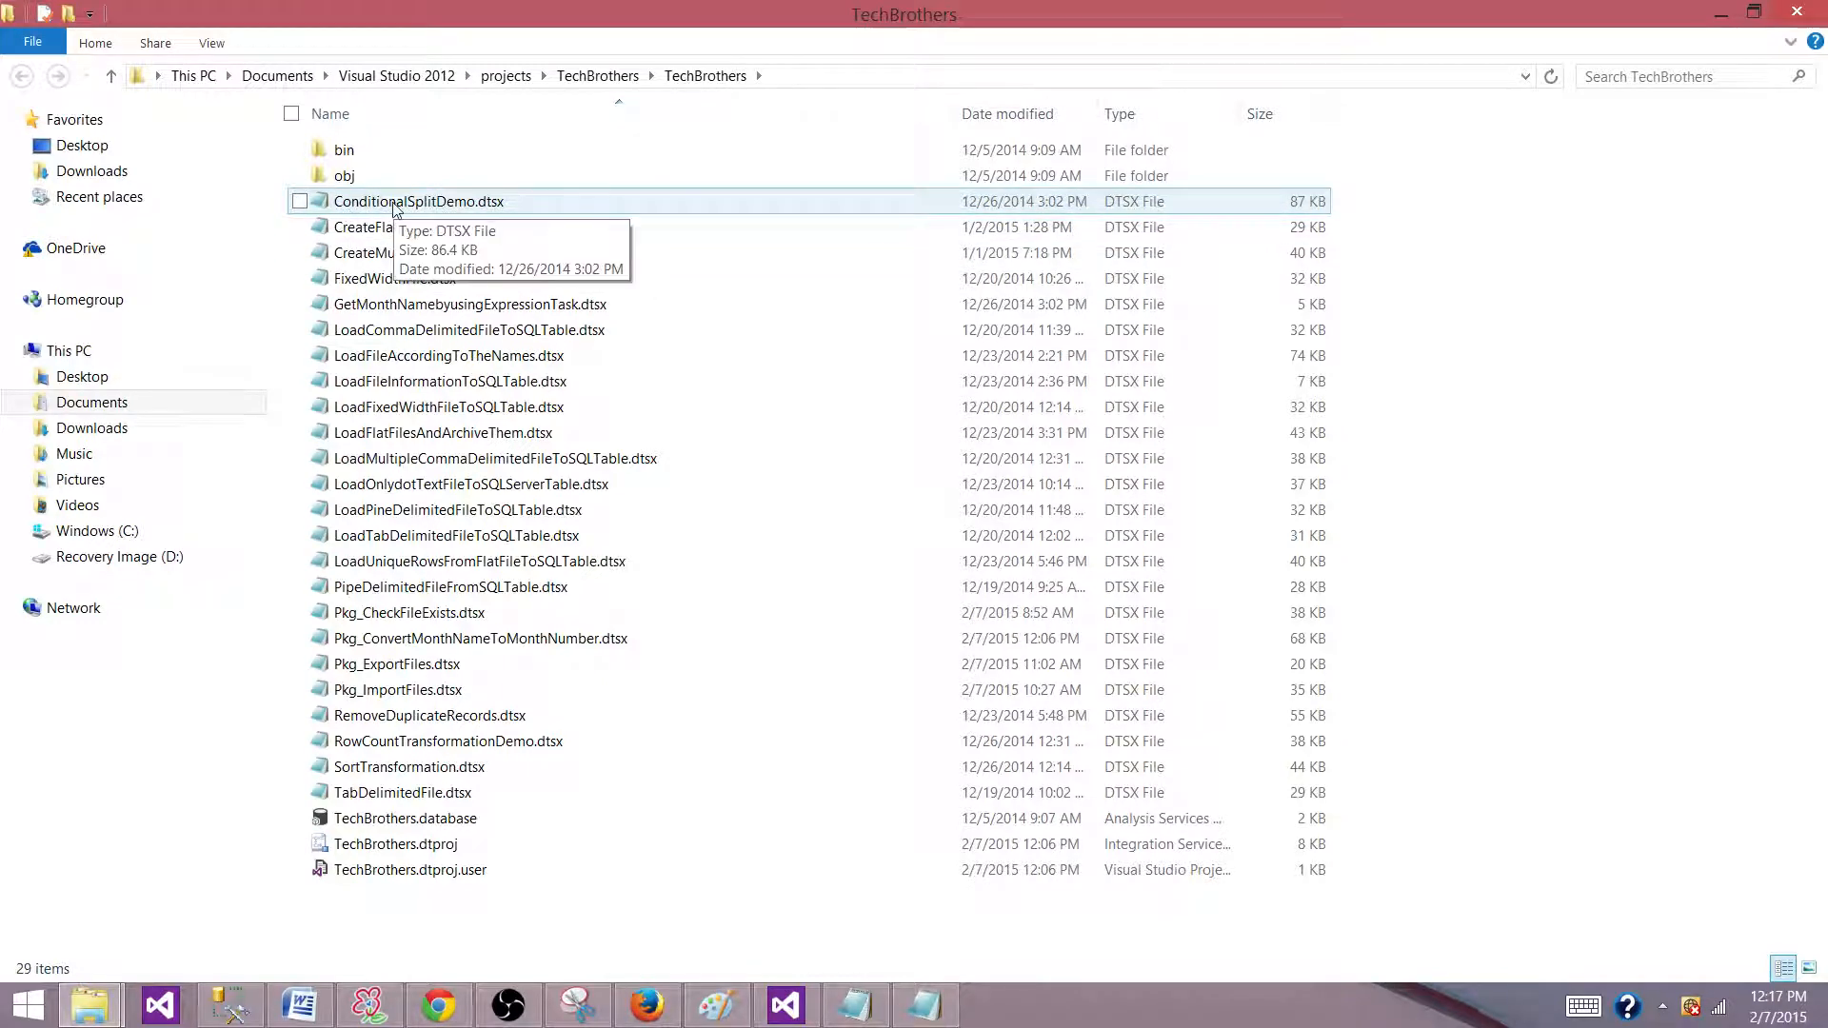
Step: View ConditionalSplitDemo.dtsx XML in Notepad and select the PackageFormatVersion attribute name in the DTS:Property line
double_click(419, 200)
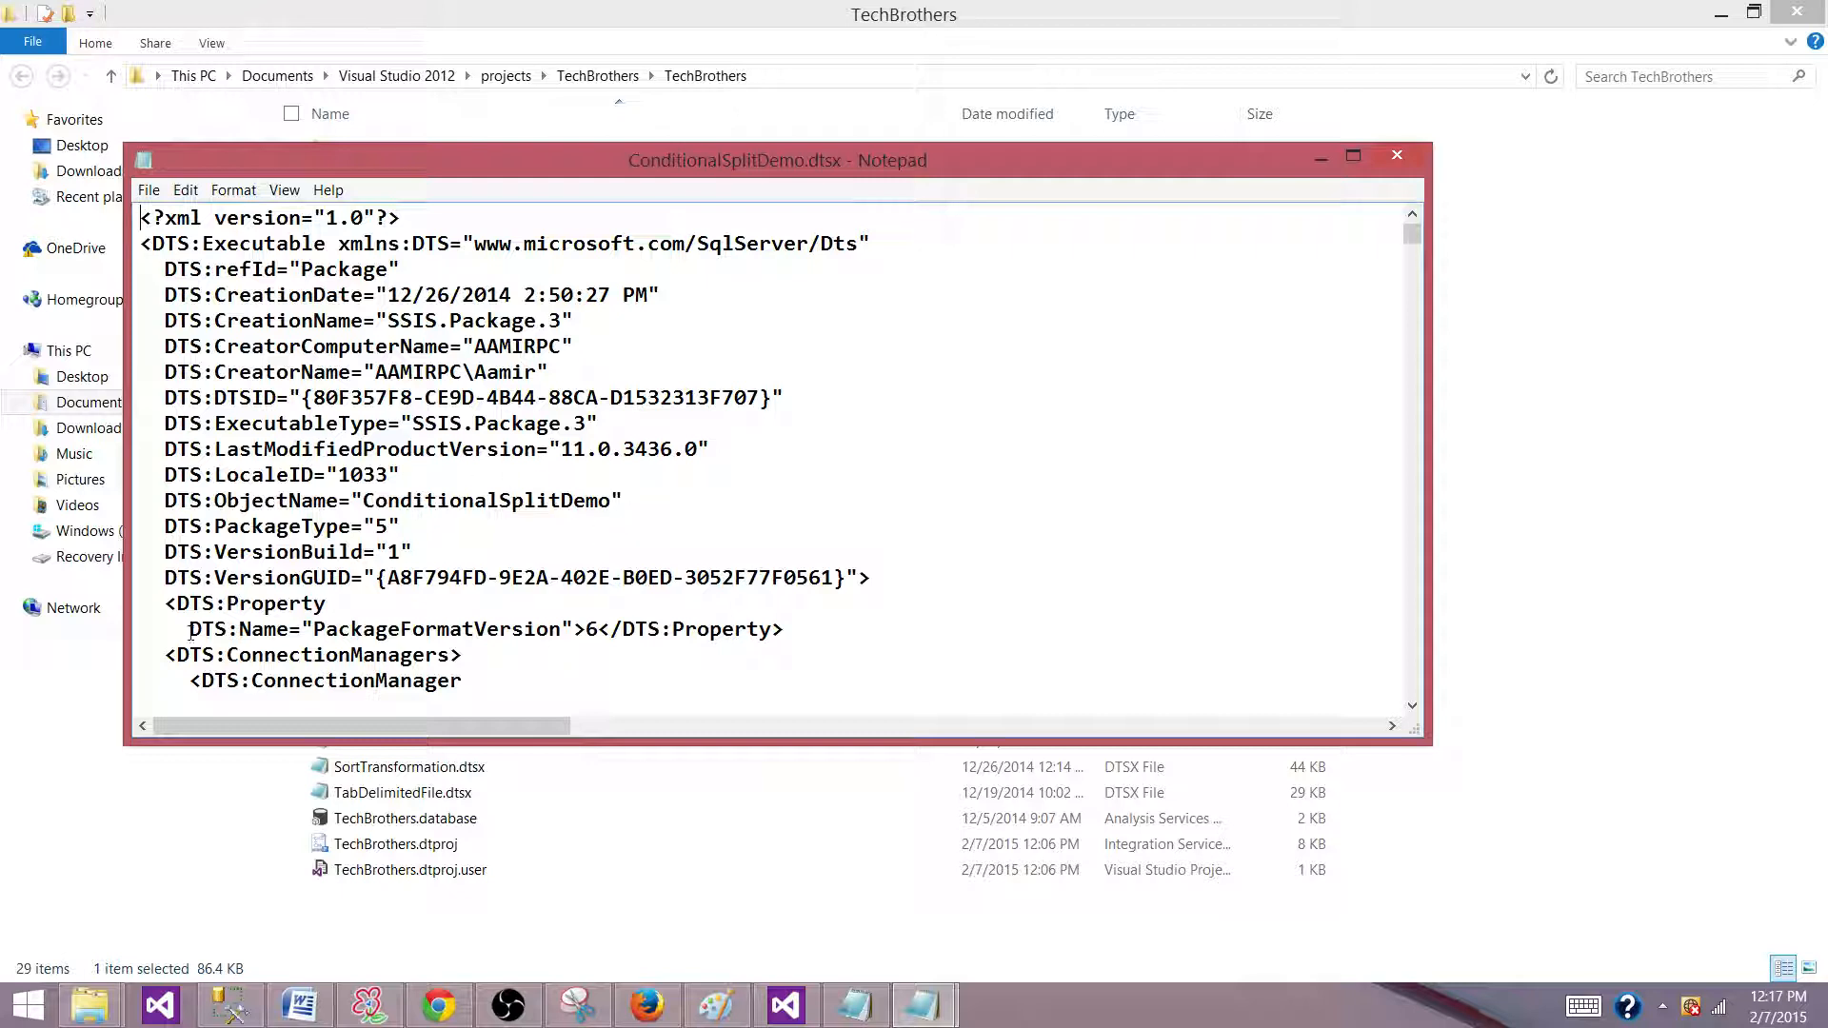
drag(189, 628, 510, 628)
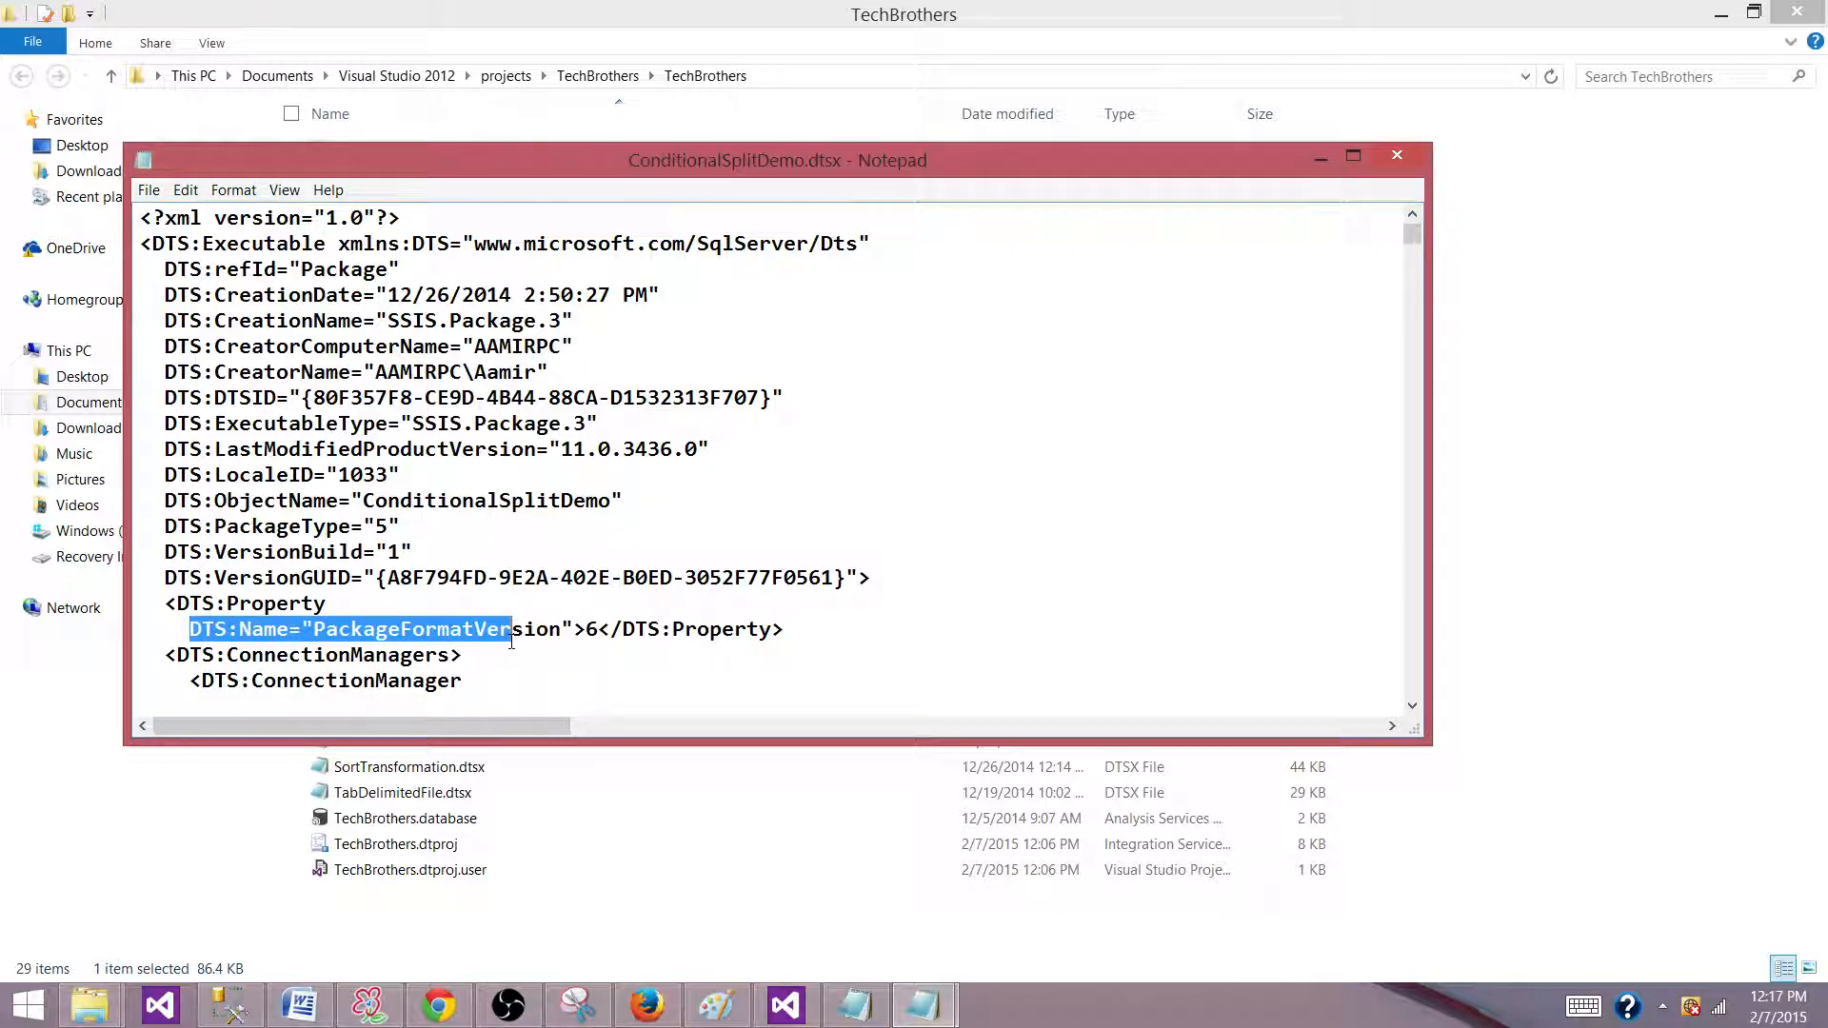
click(413, 628)
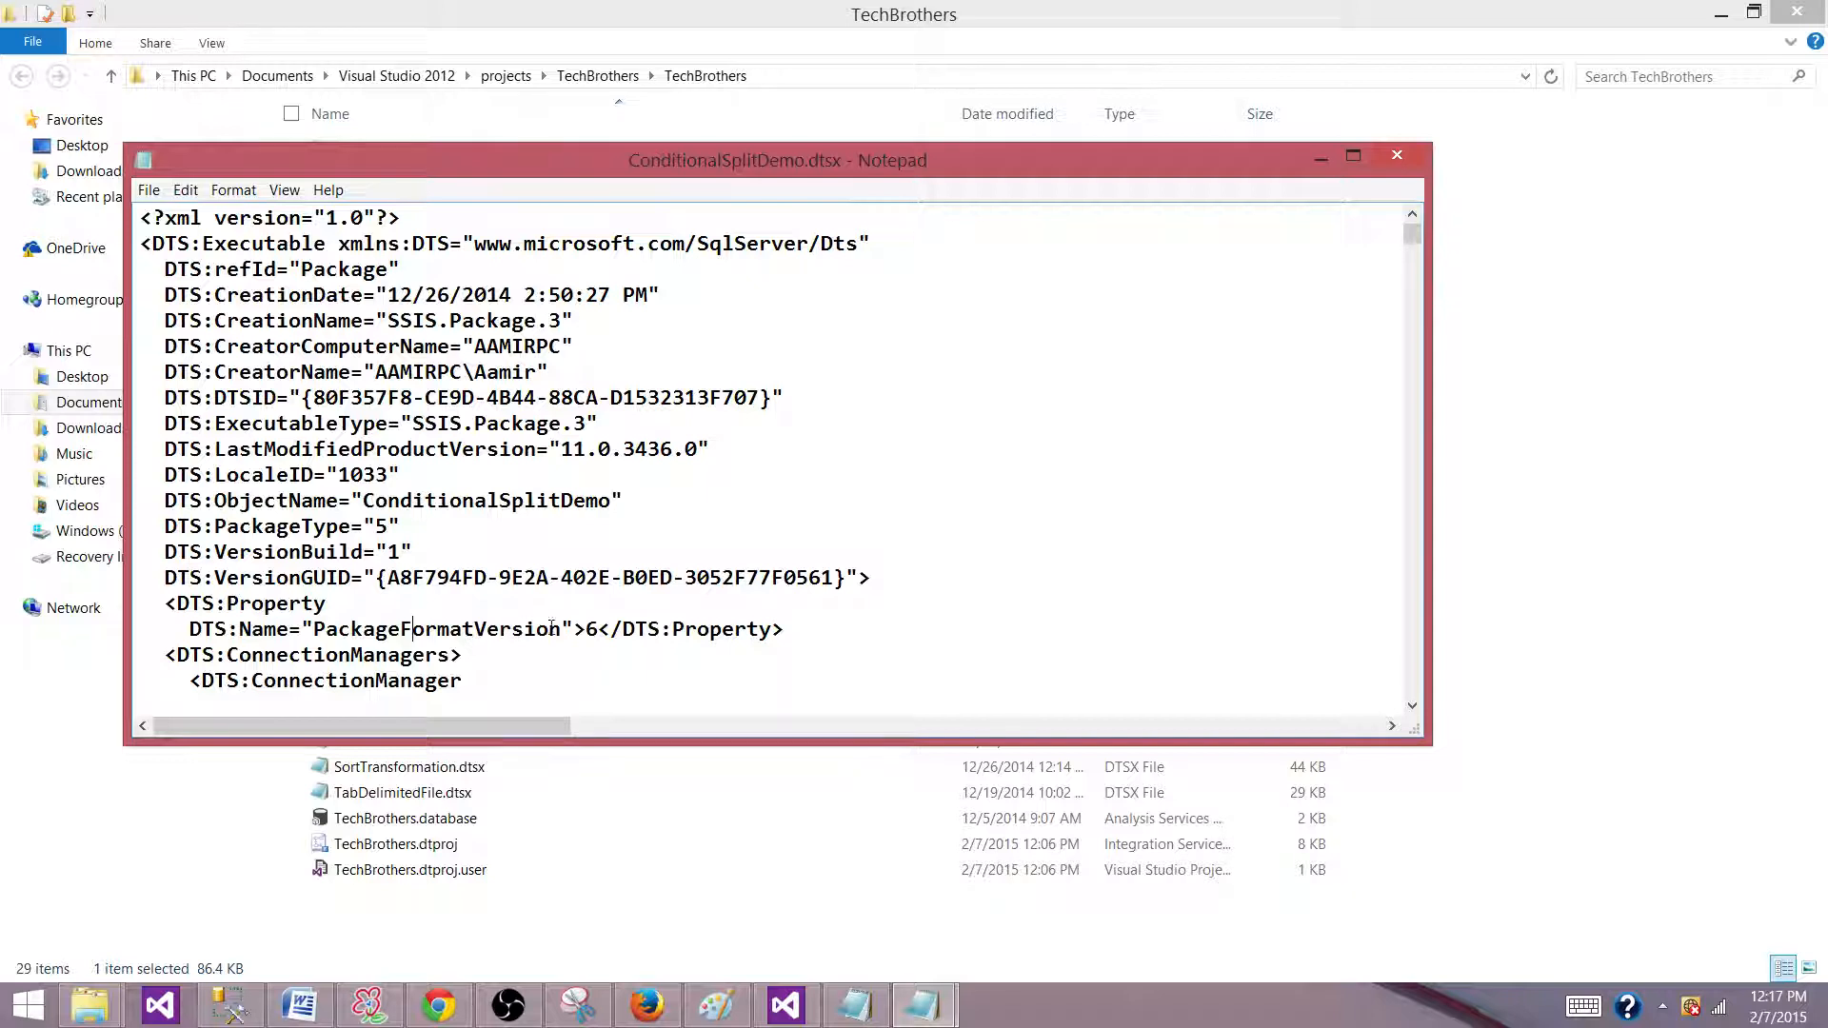
double_click(436, 629)
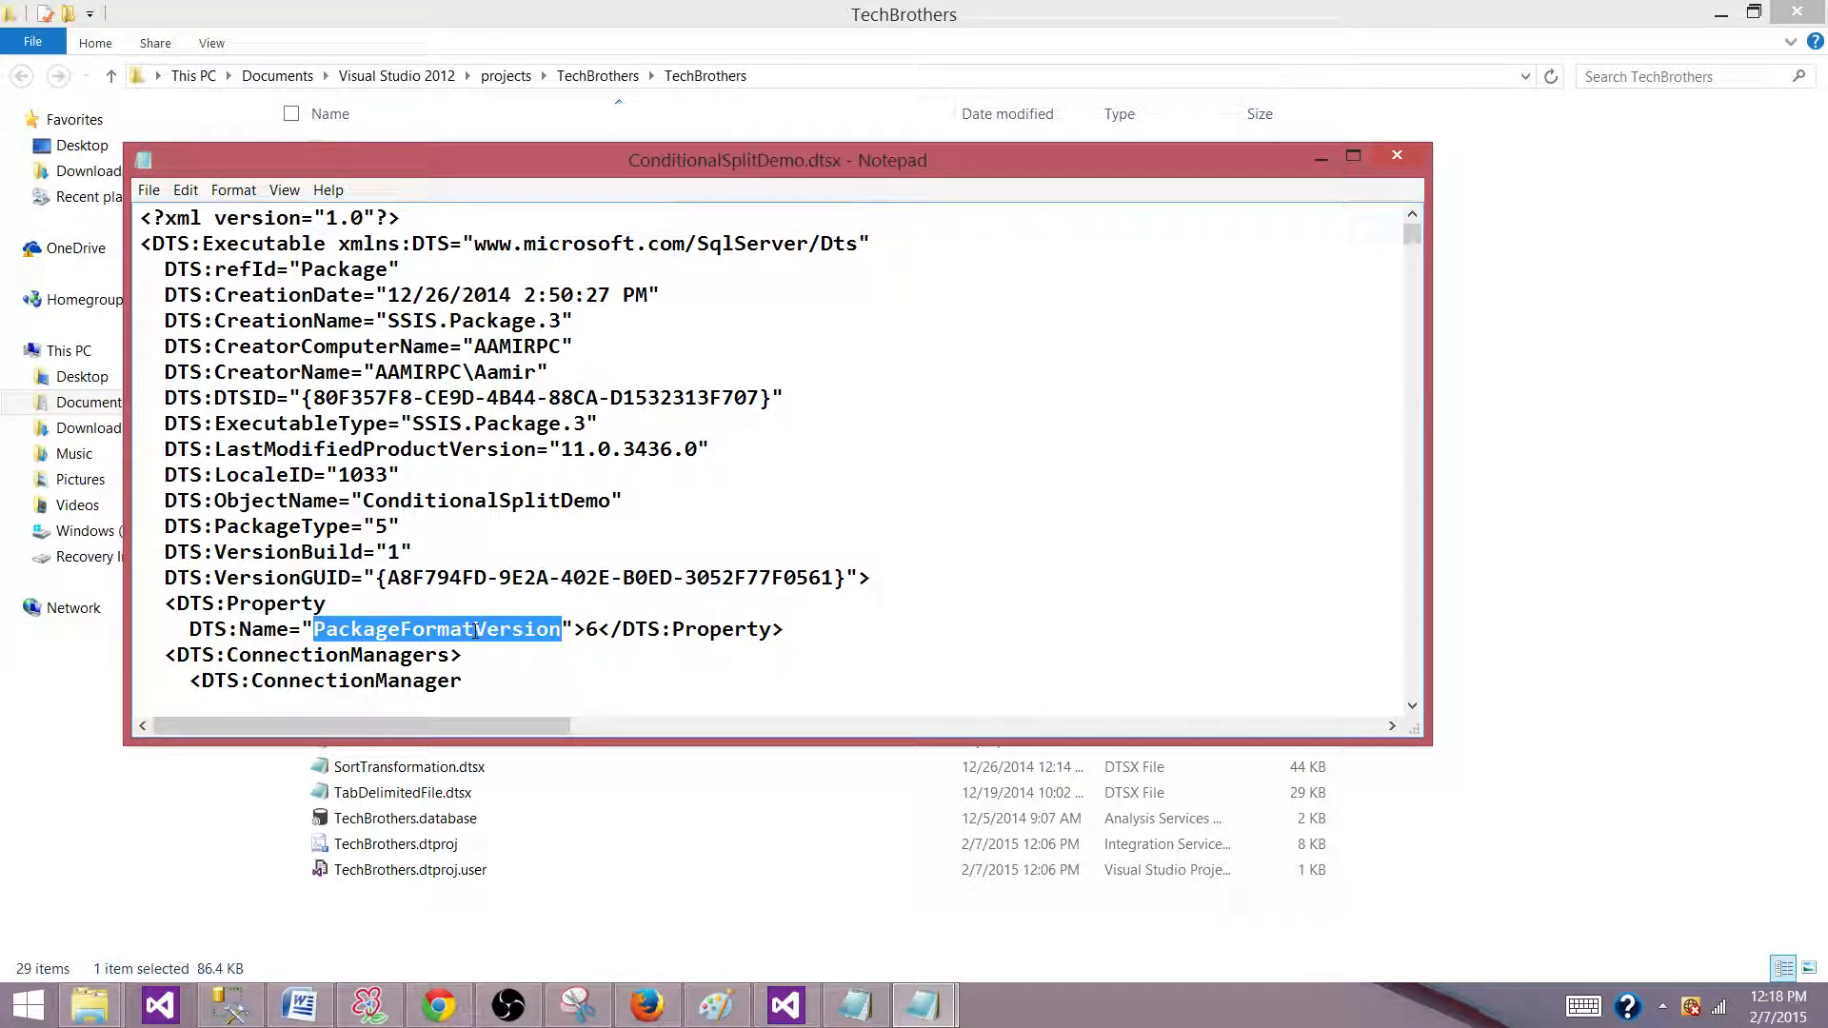
Step: Select only the PackageFormatVersion value 6 instead of the property name
click(592, 628)
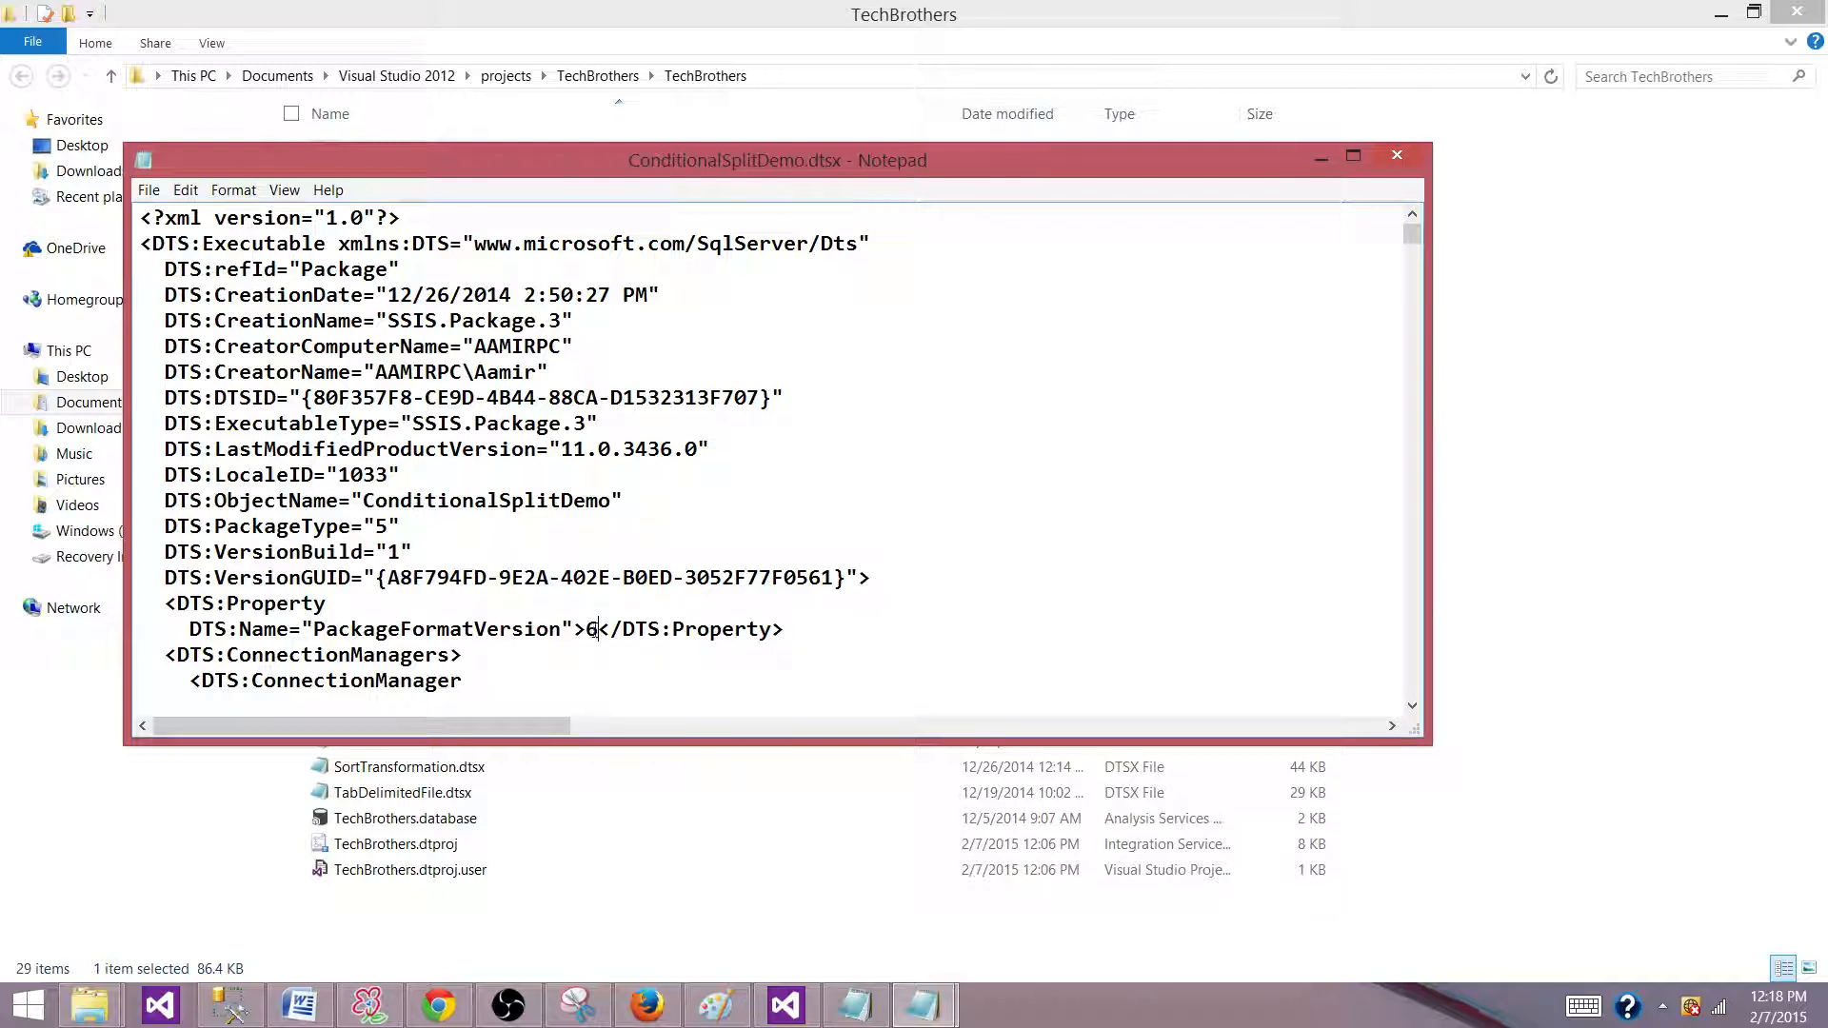
double_click(588, 628)
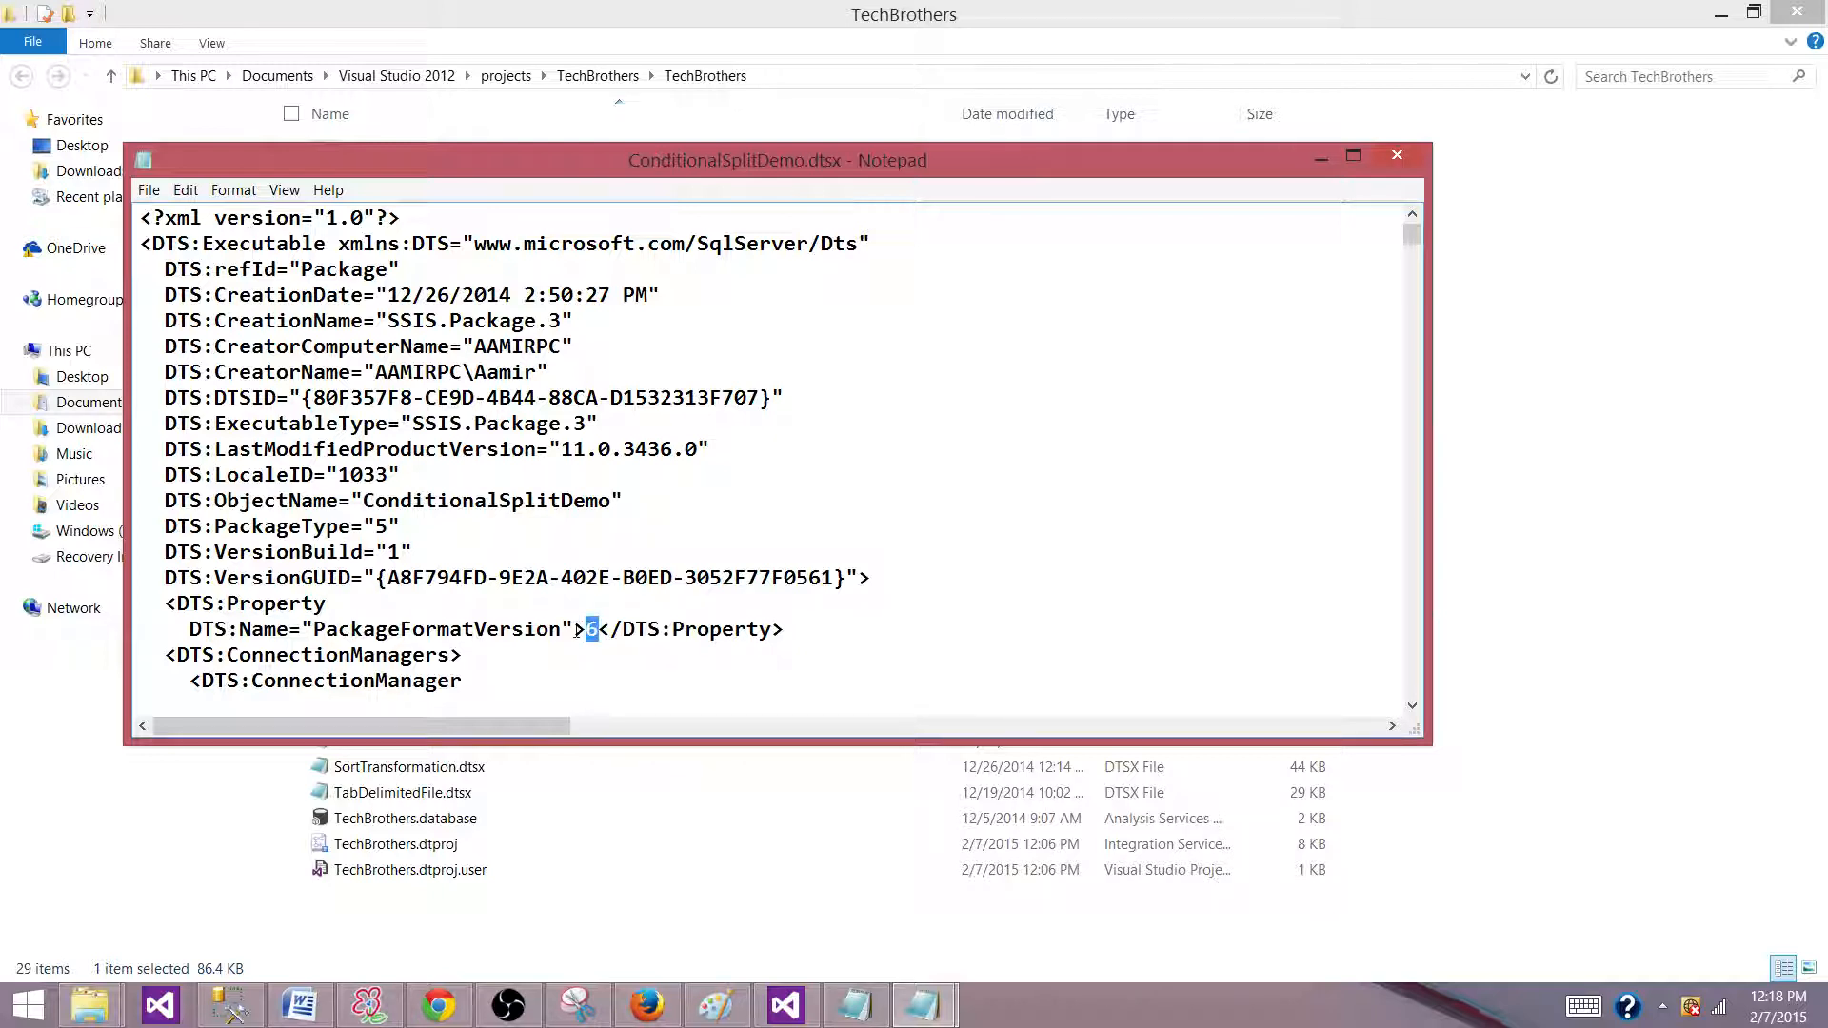